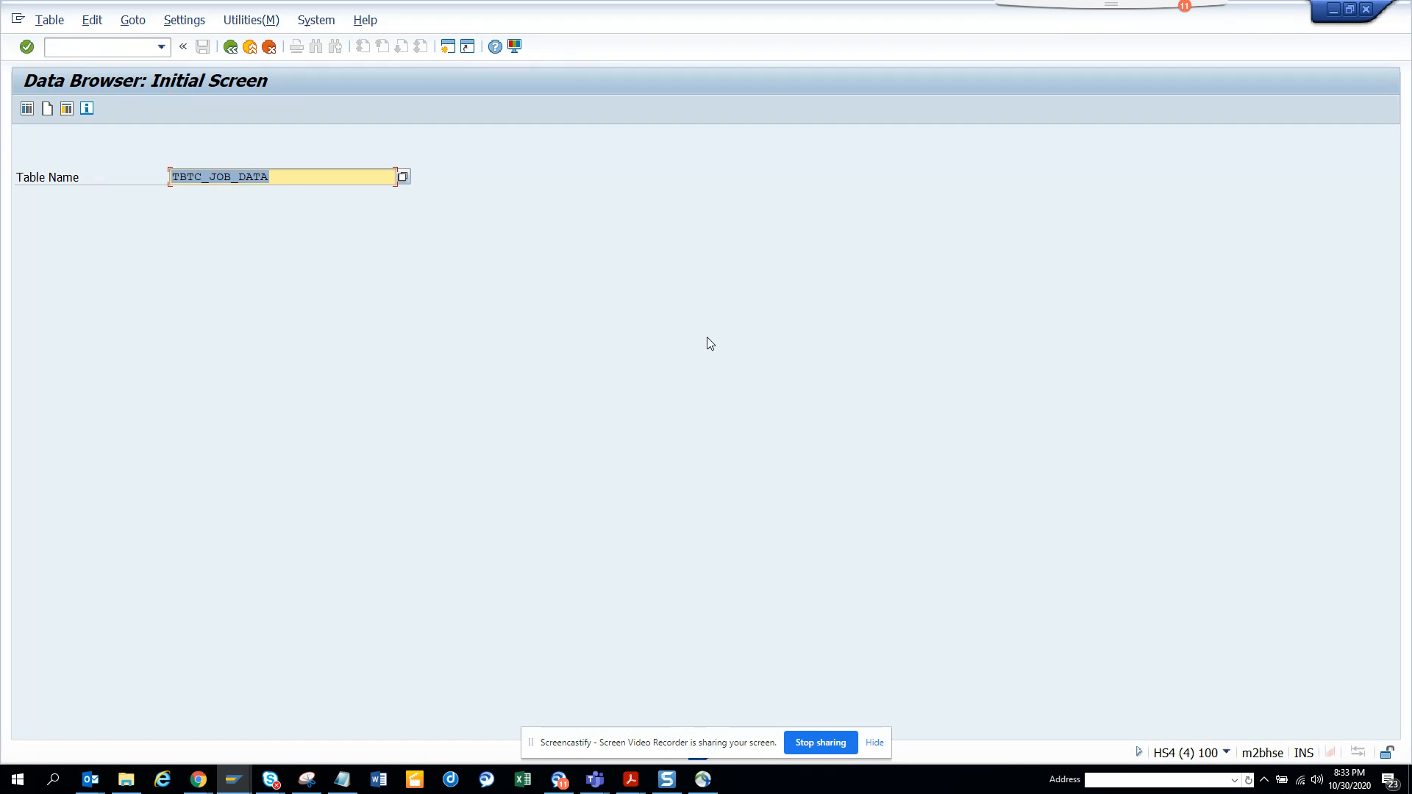
pyautogui.moveTo(606, 660)
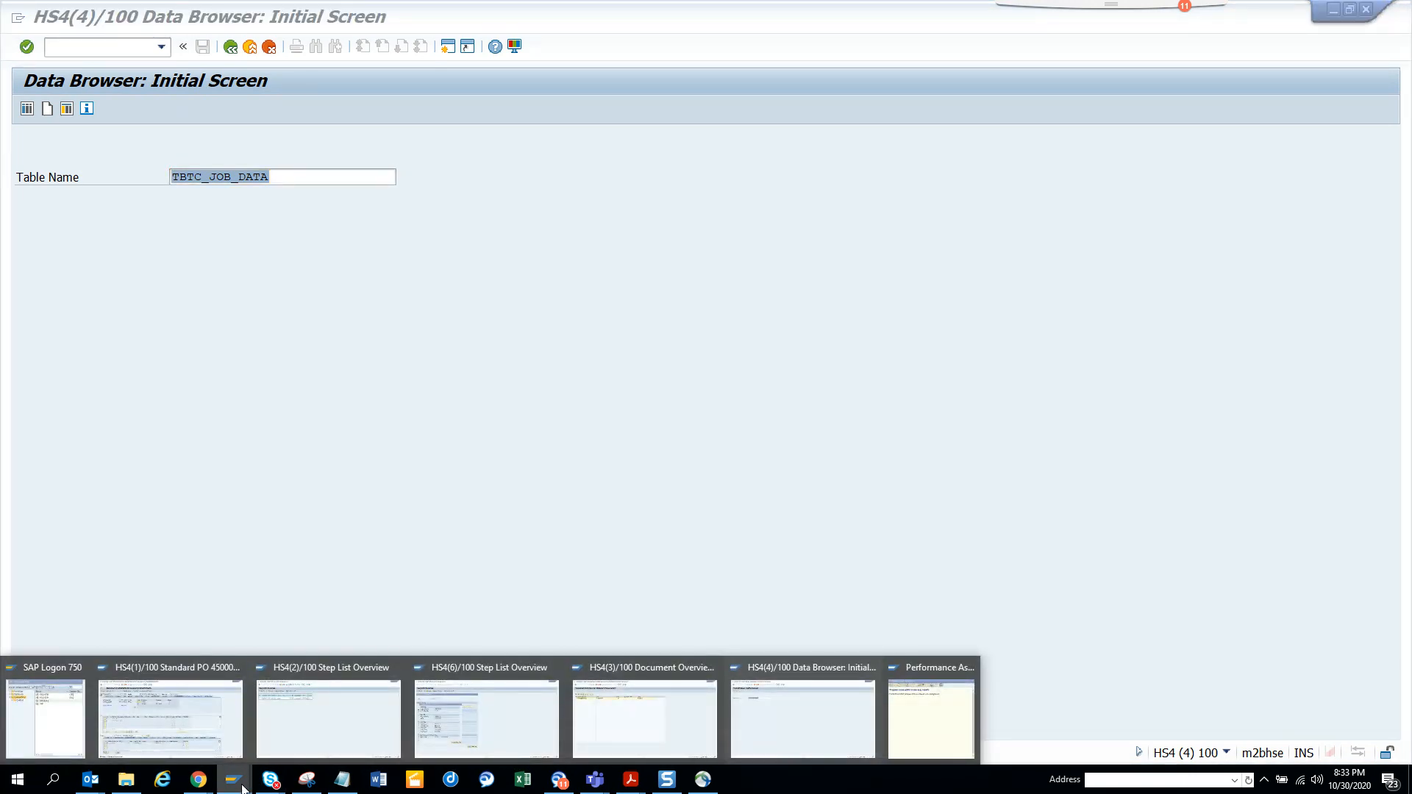
pyautogui.moveTo(645, 716)
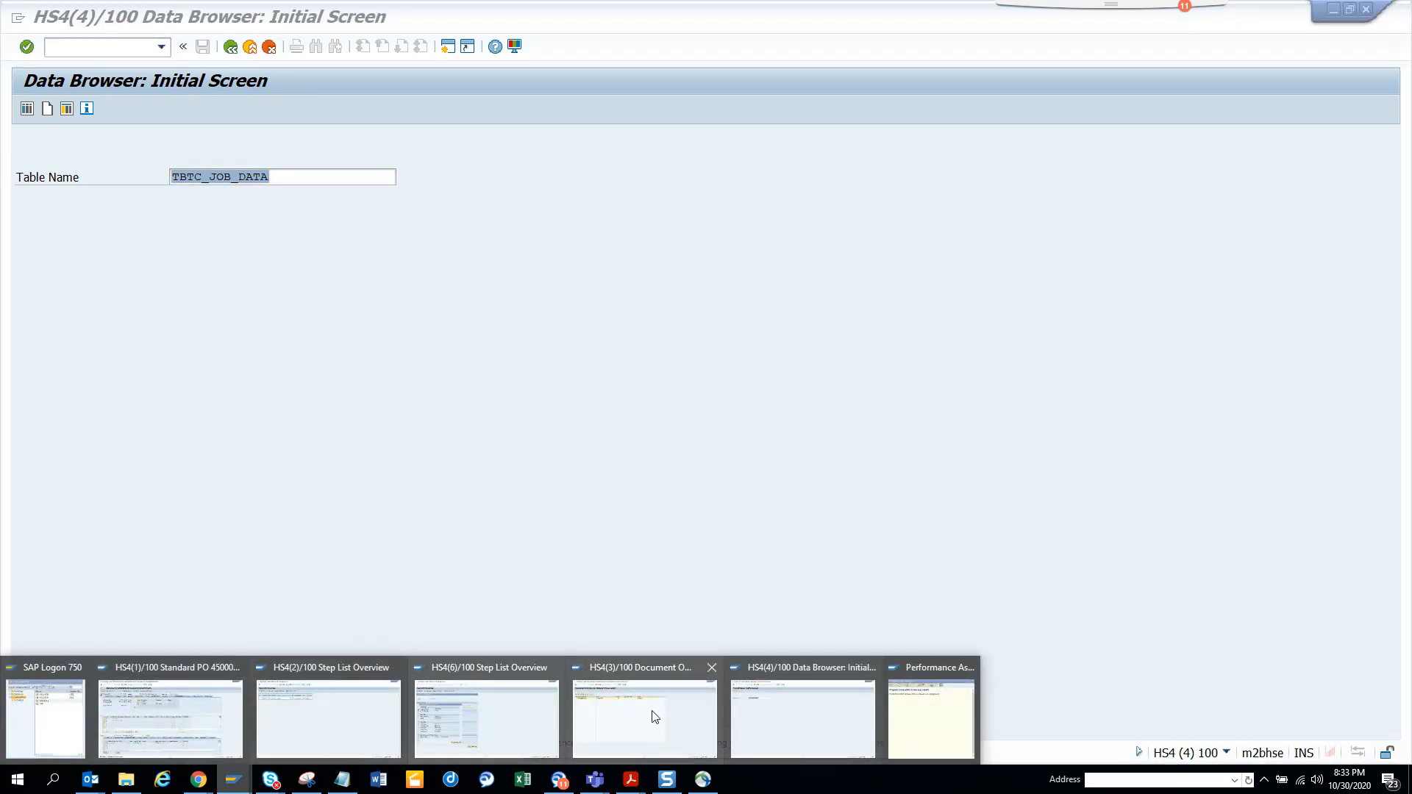
# Step: Switch to the HS4(2) session and return to the 10/30/2020 Job Overview
pyautogui.click(326, 718)
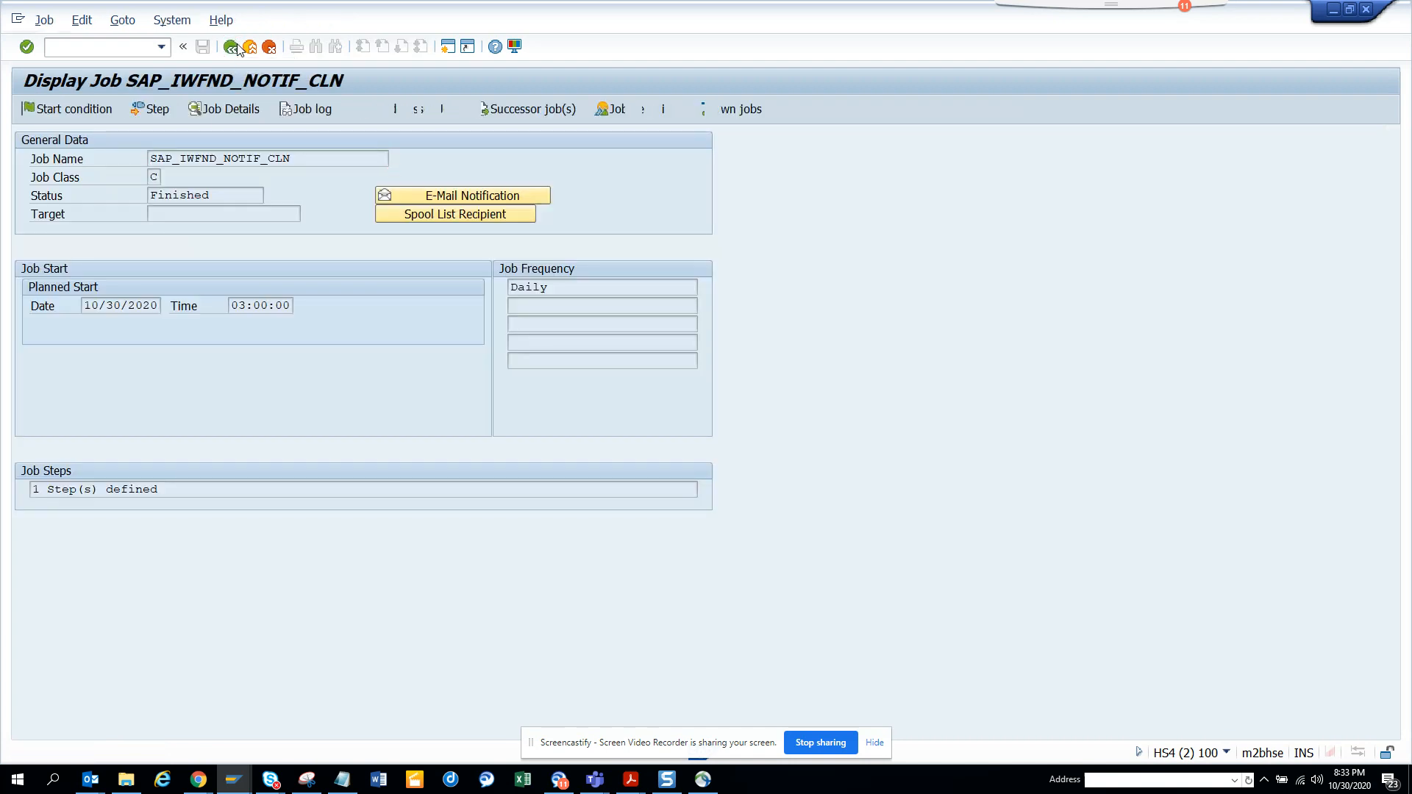
pyautogui.click(232, 46)
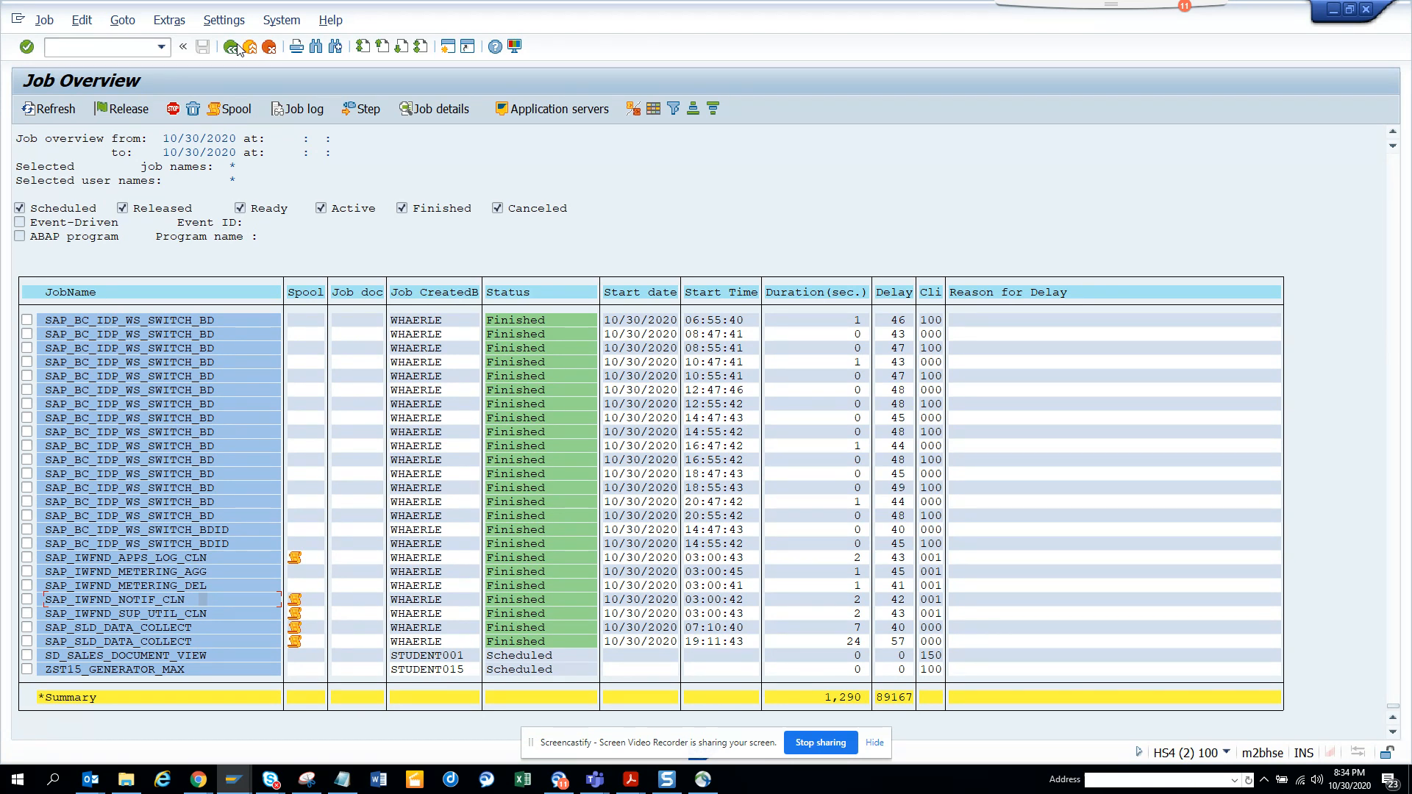
pyautogui.moveTo(274, 75)
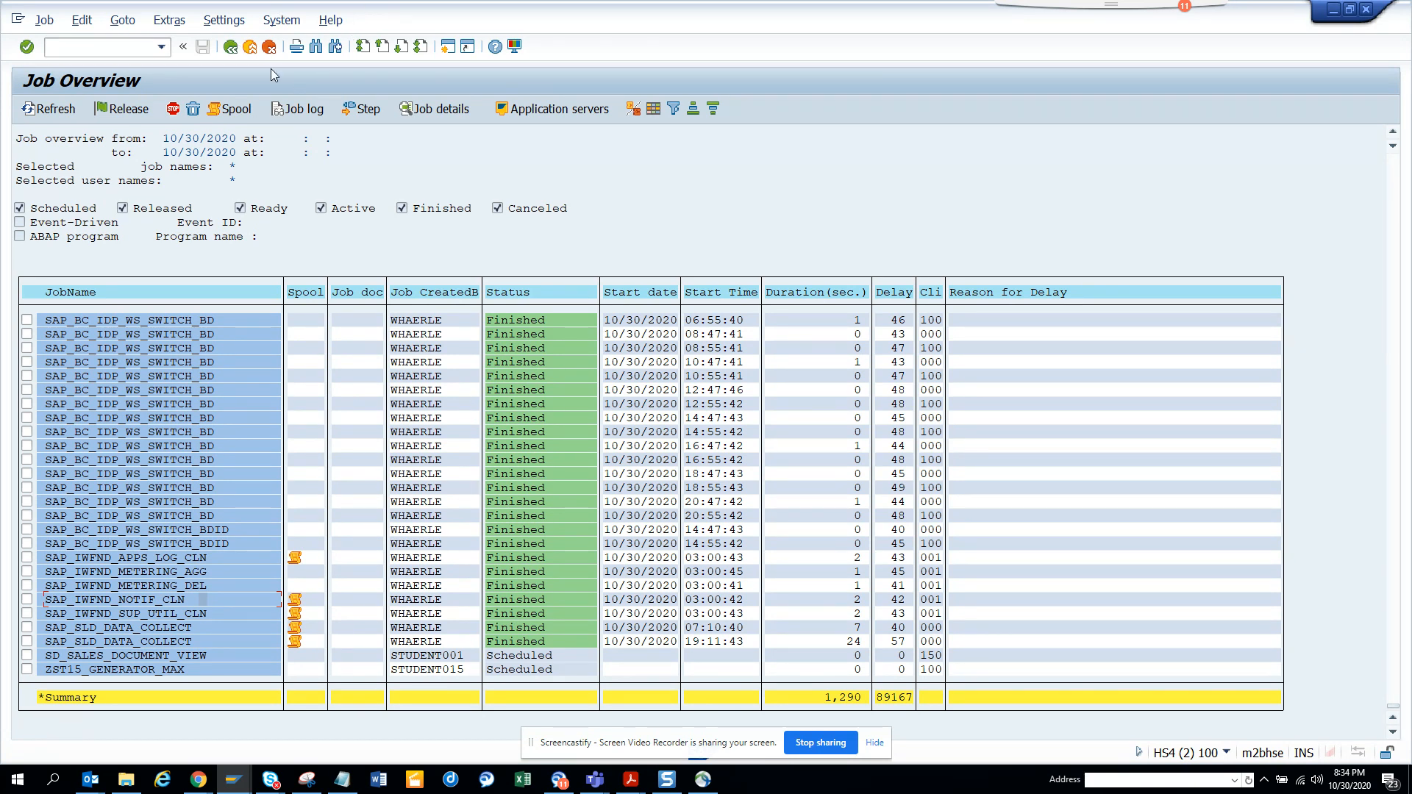
# Step: Filter jobs by ABAP program /IWFND/R_SM_CLEANUP, review the five finished jobs, then leave
pyautogui.click(184, 46)
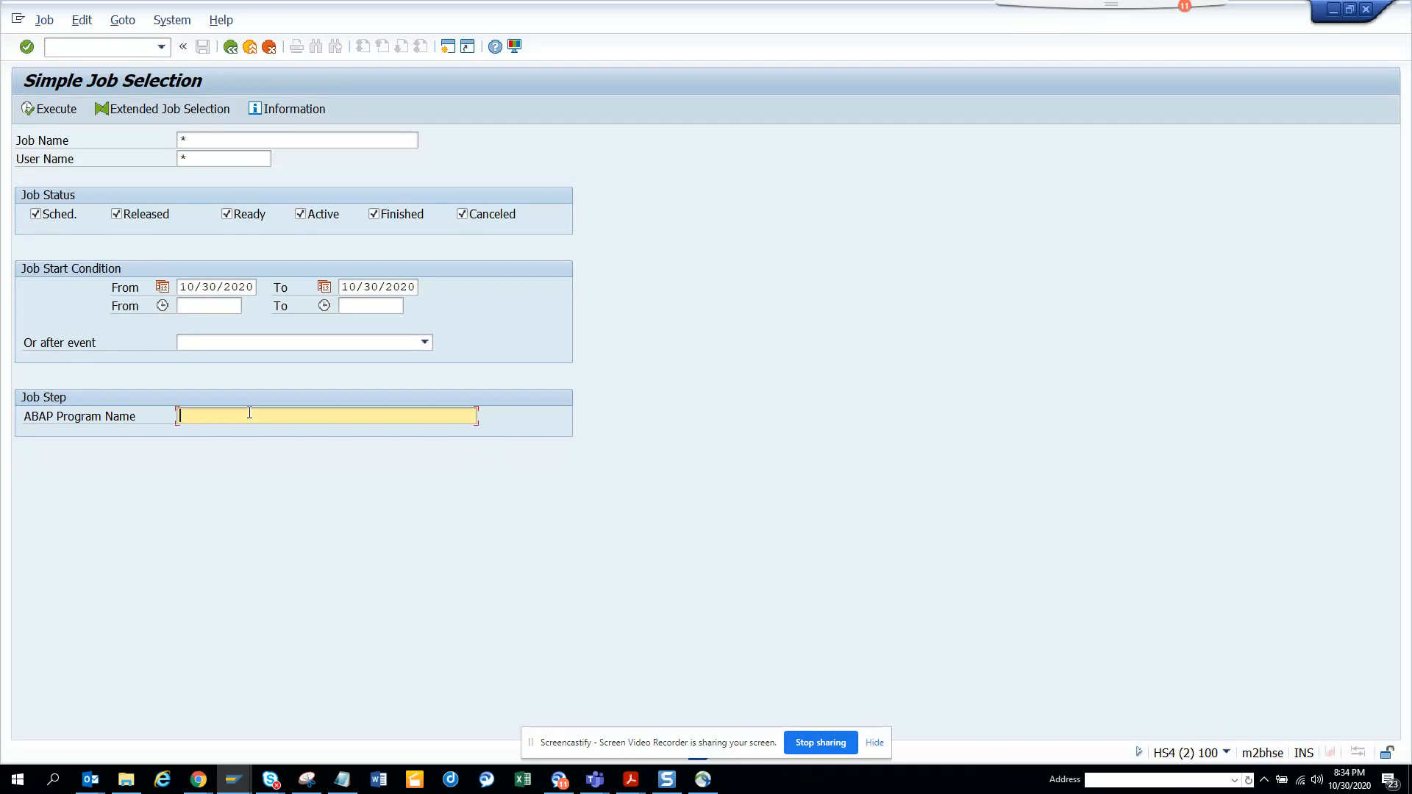
pyautogui.write('/IWFND/R_SM_CLEANUP')
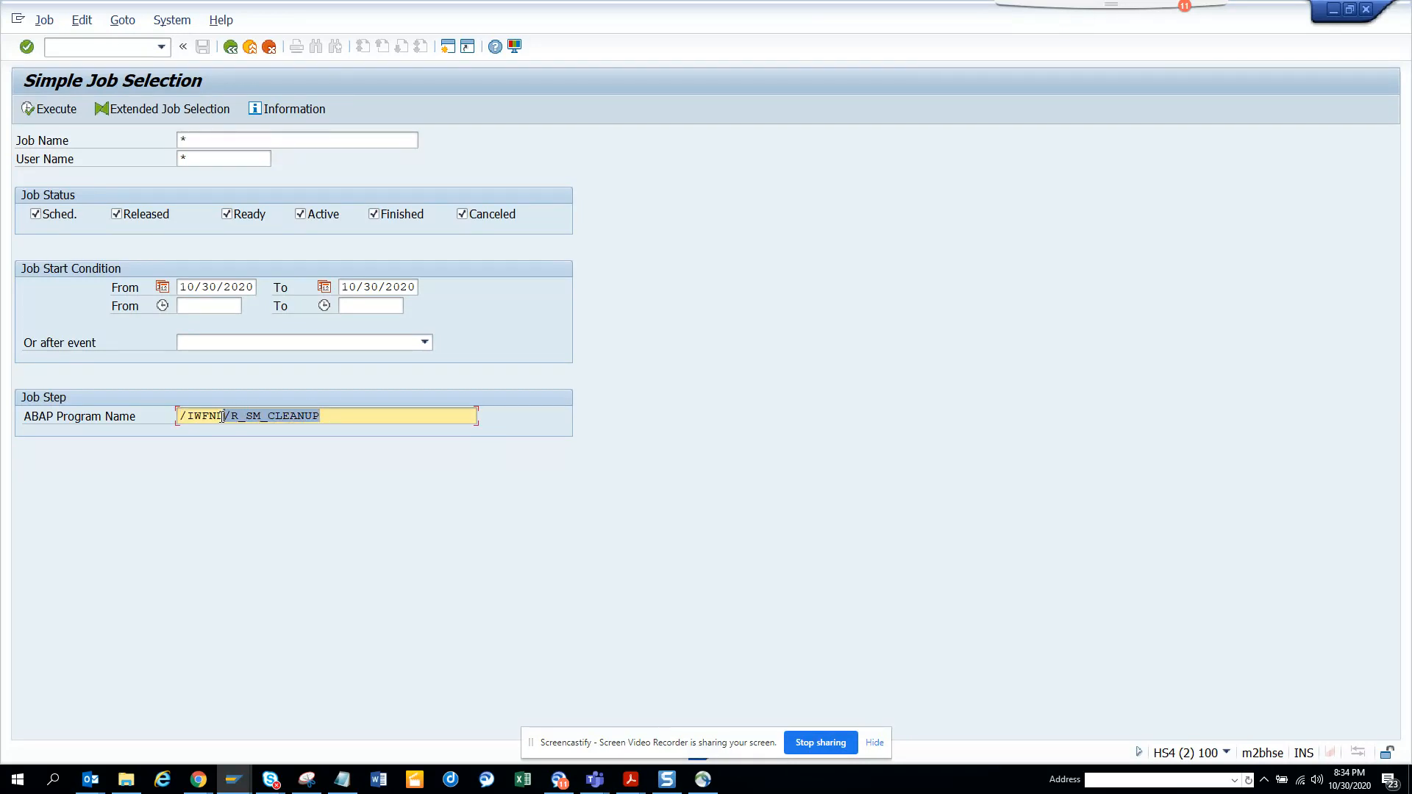
pyautogui.click(49, 108)
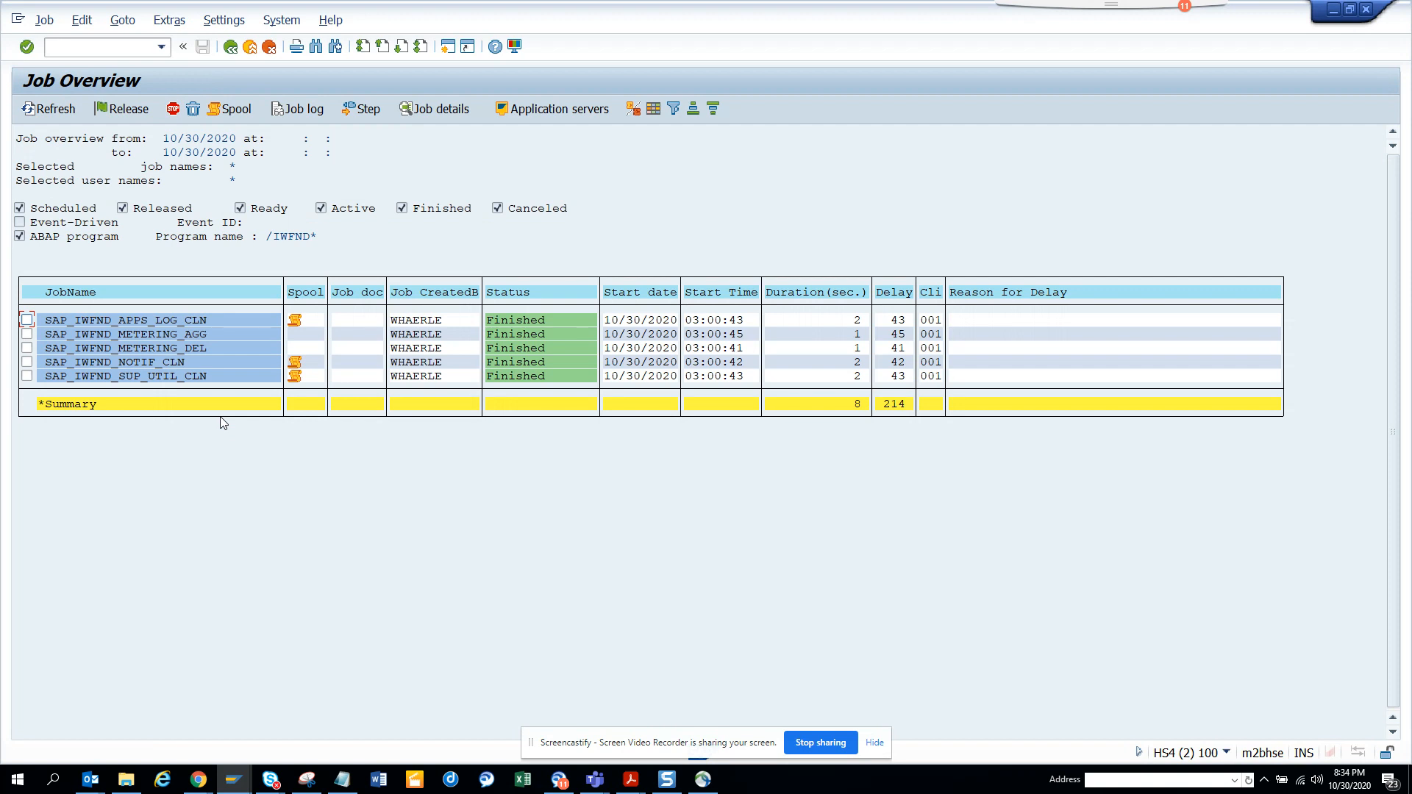
pyautogui.moveTo(199, 389)
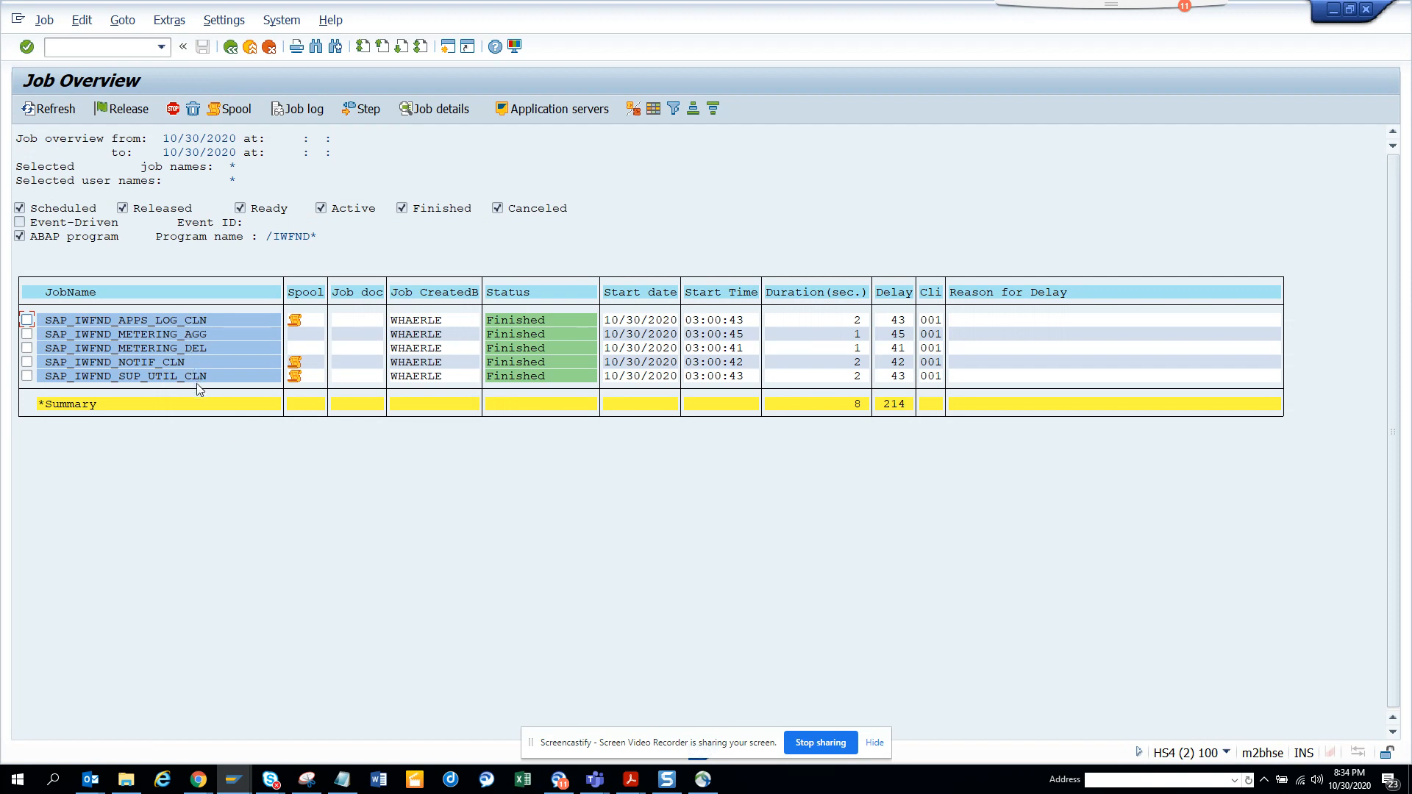
pyautogui.moveTo(232, 381)
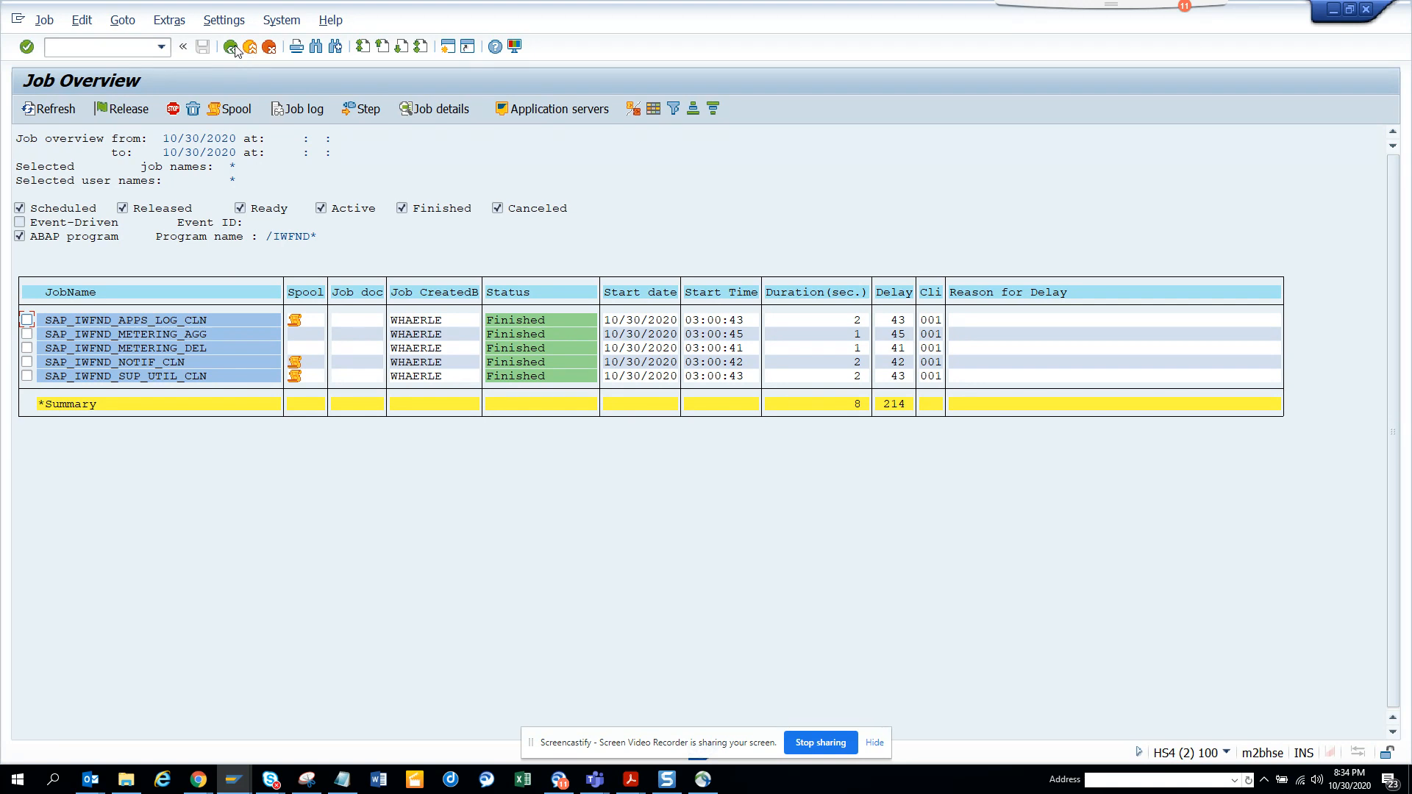
pyautogui.click(230, 46)
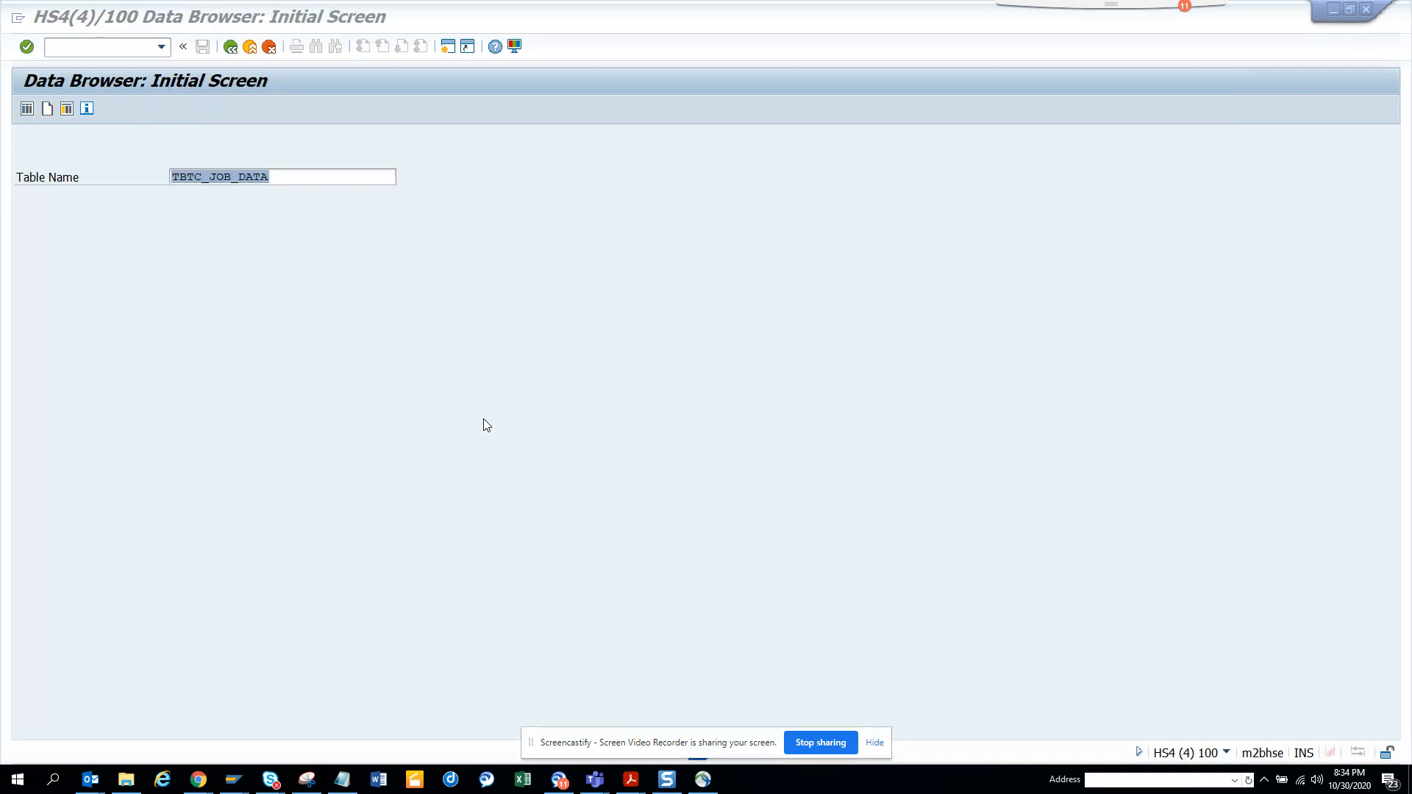
# Step: Open the TBTC_JOB_DATA selection screen and its Fields for Selection chooser
pyautogui.click(289, 177)
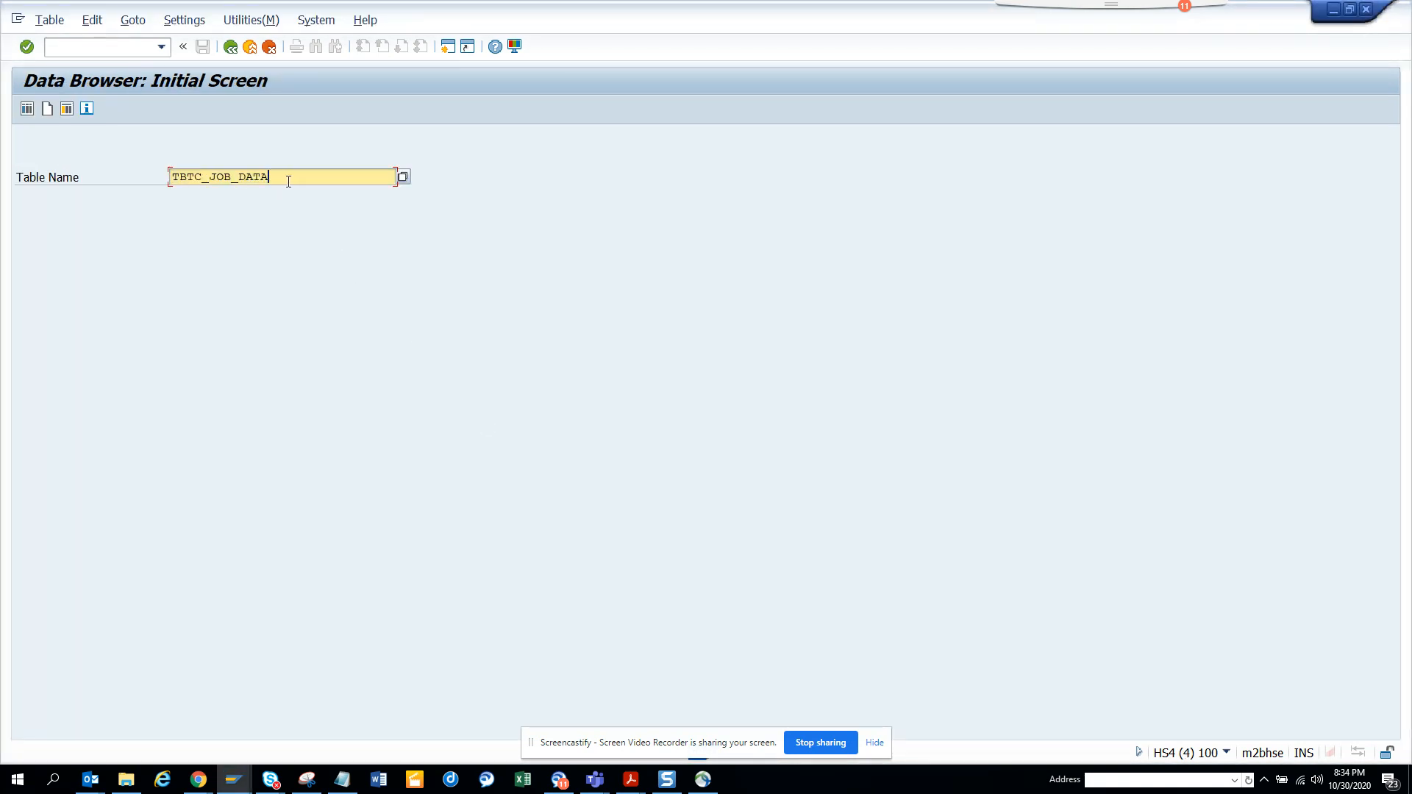
pyautogui.press('Return')
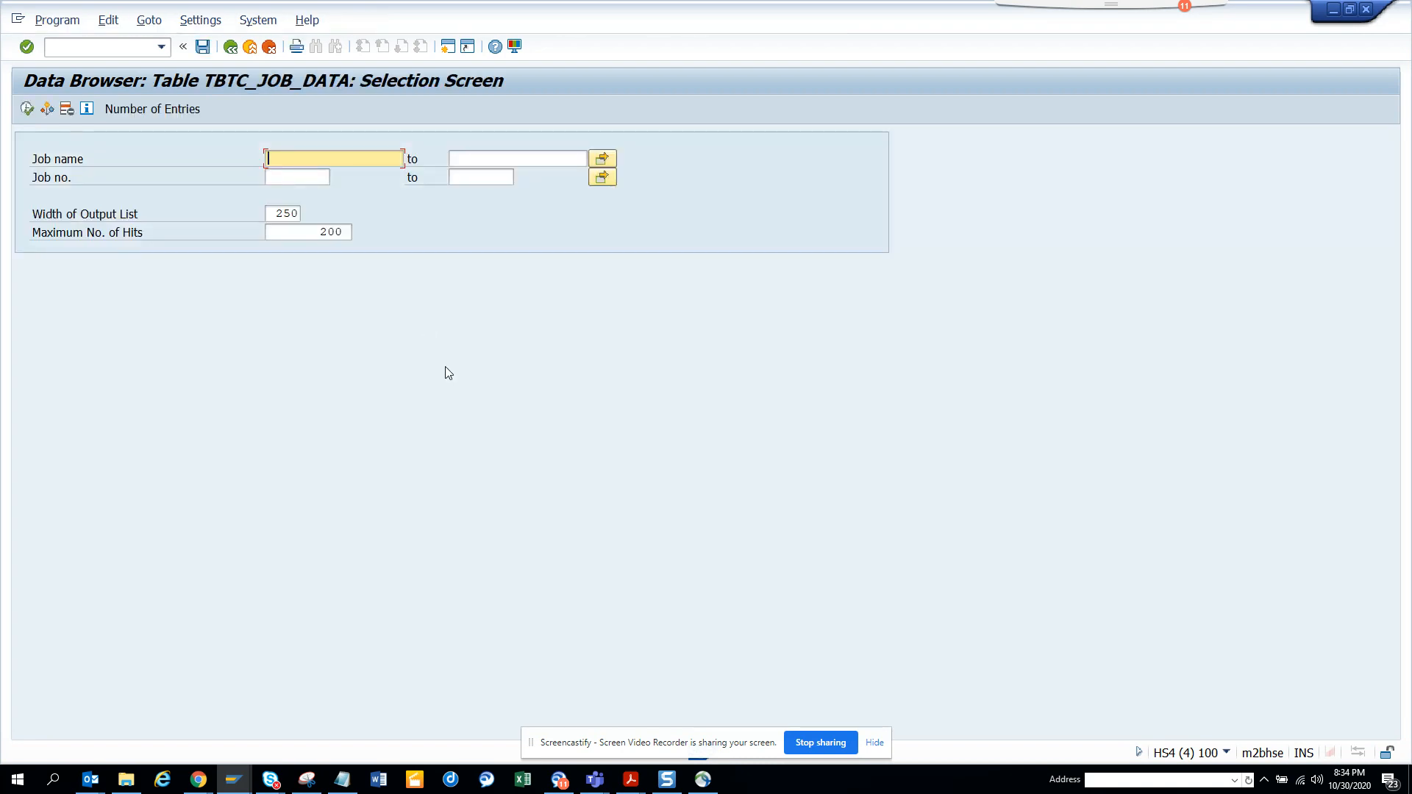
pyautogui.click(200, 19)
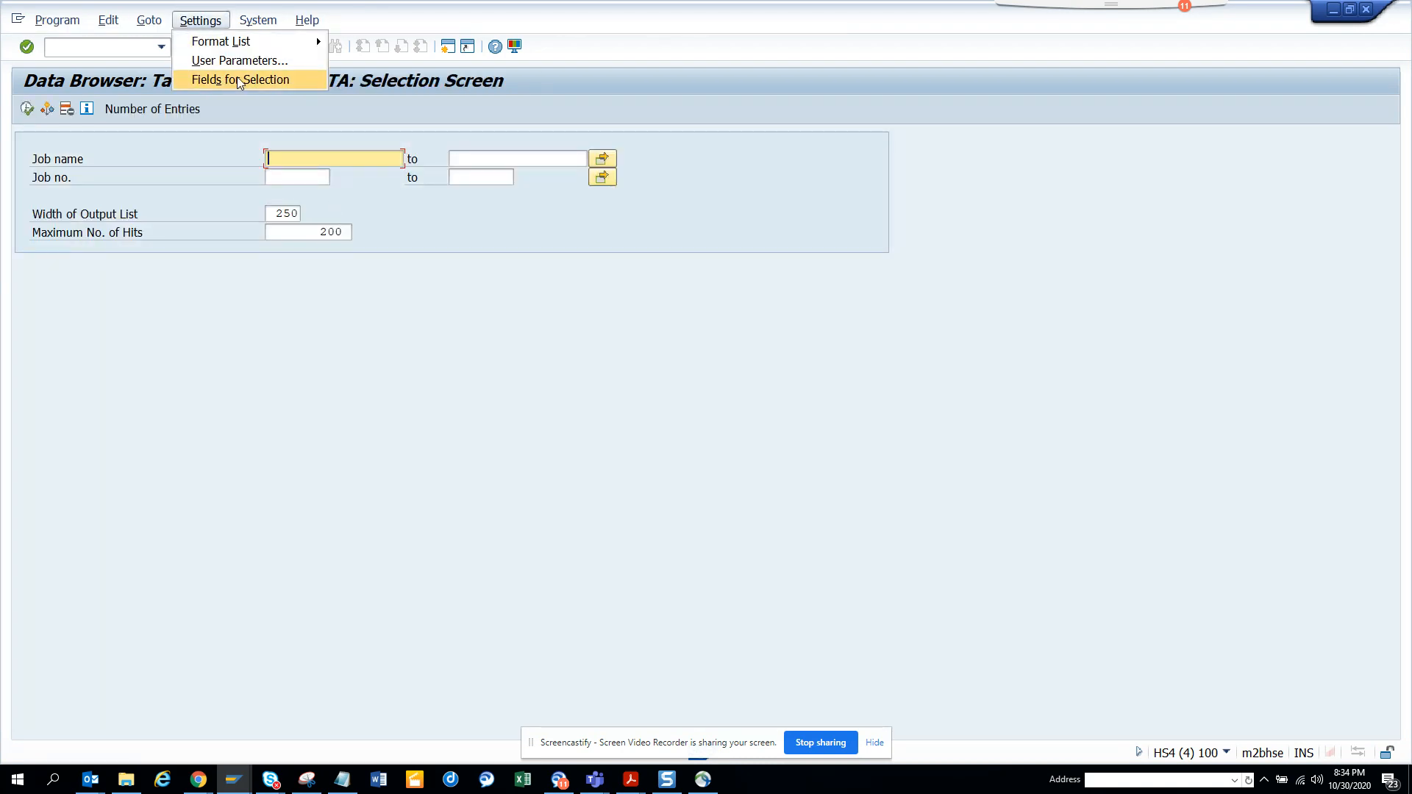
pyautogui.click(241, 80)
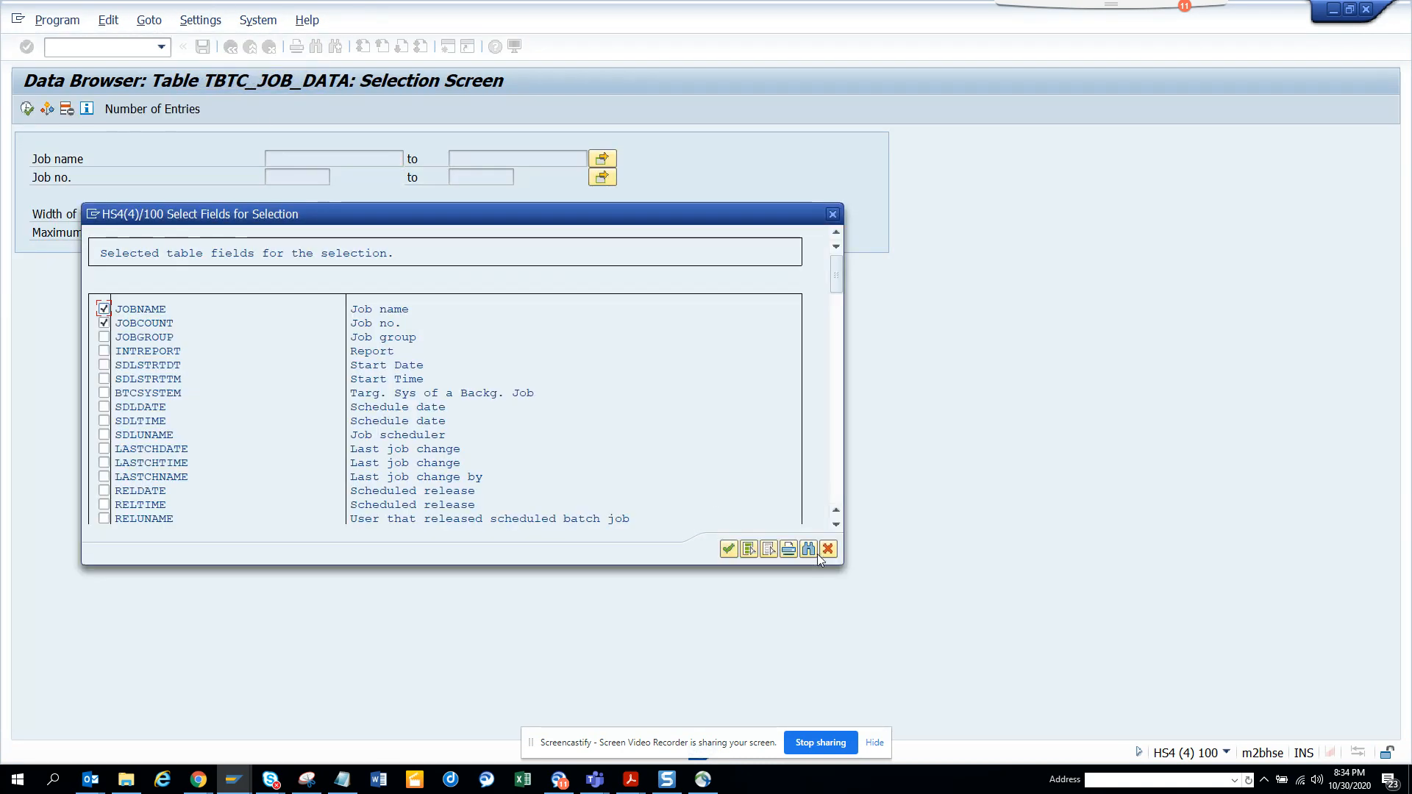
# Step: Search fields for 'pro' and add External program and Program ID as criteria
pyautogui.click(807, 550)
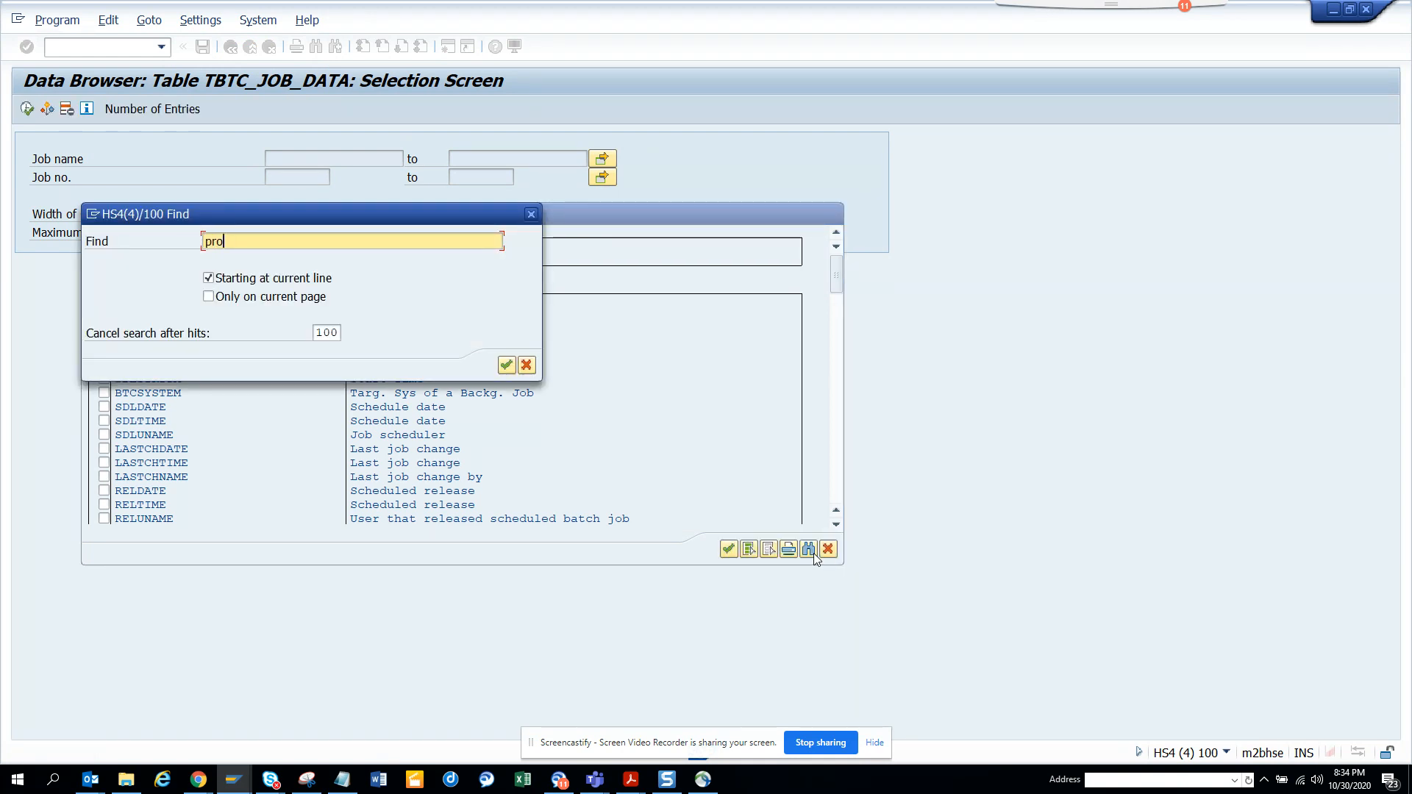
pyautogui.click(506, 365)
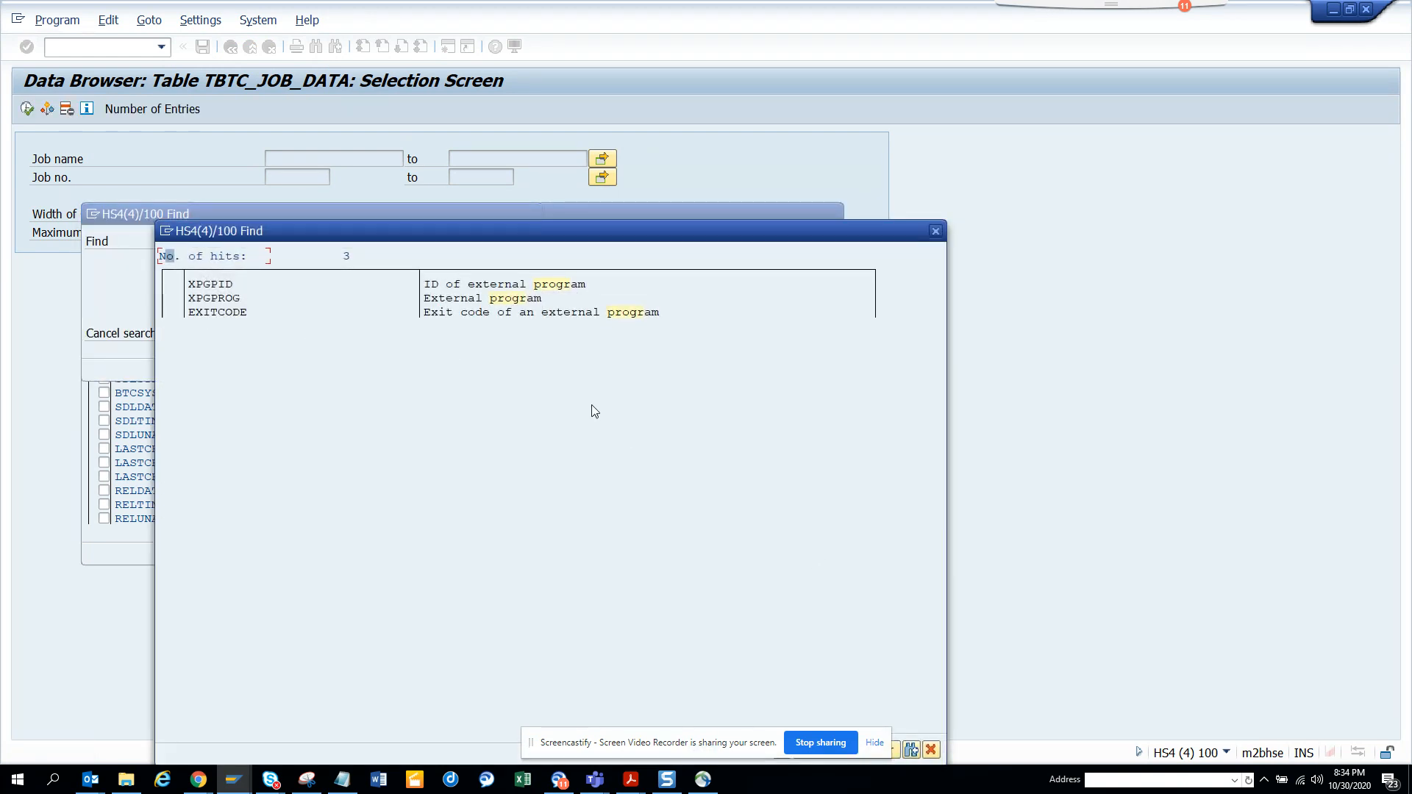
pyautogui.moveTo(509, 305)
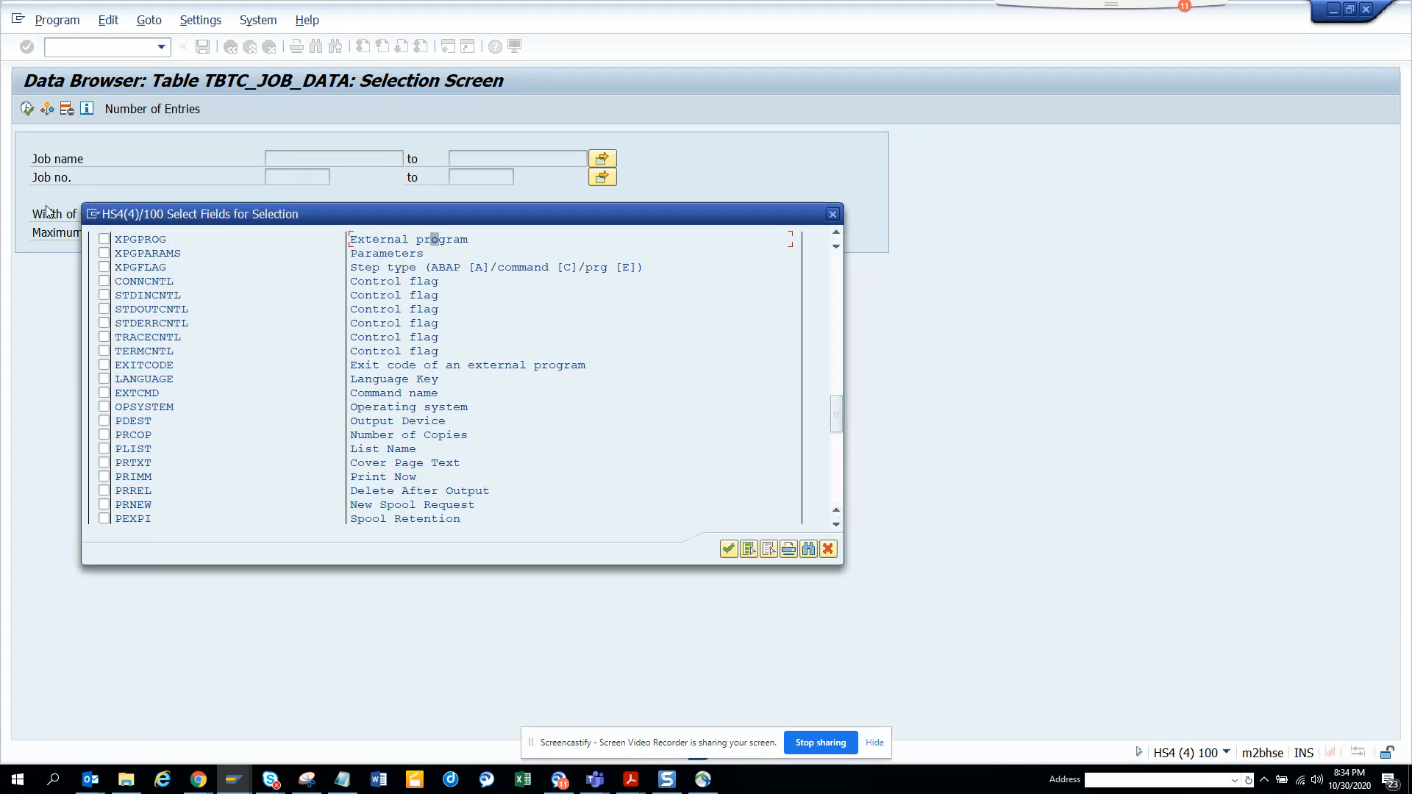
pyautogui.click(104, 239)
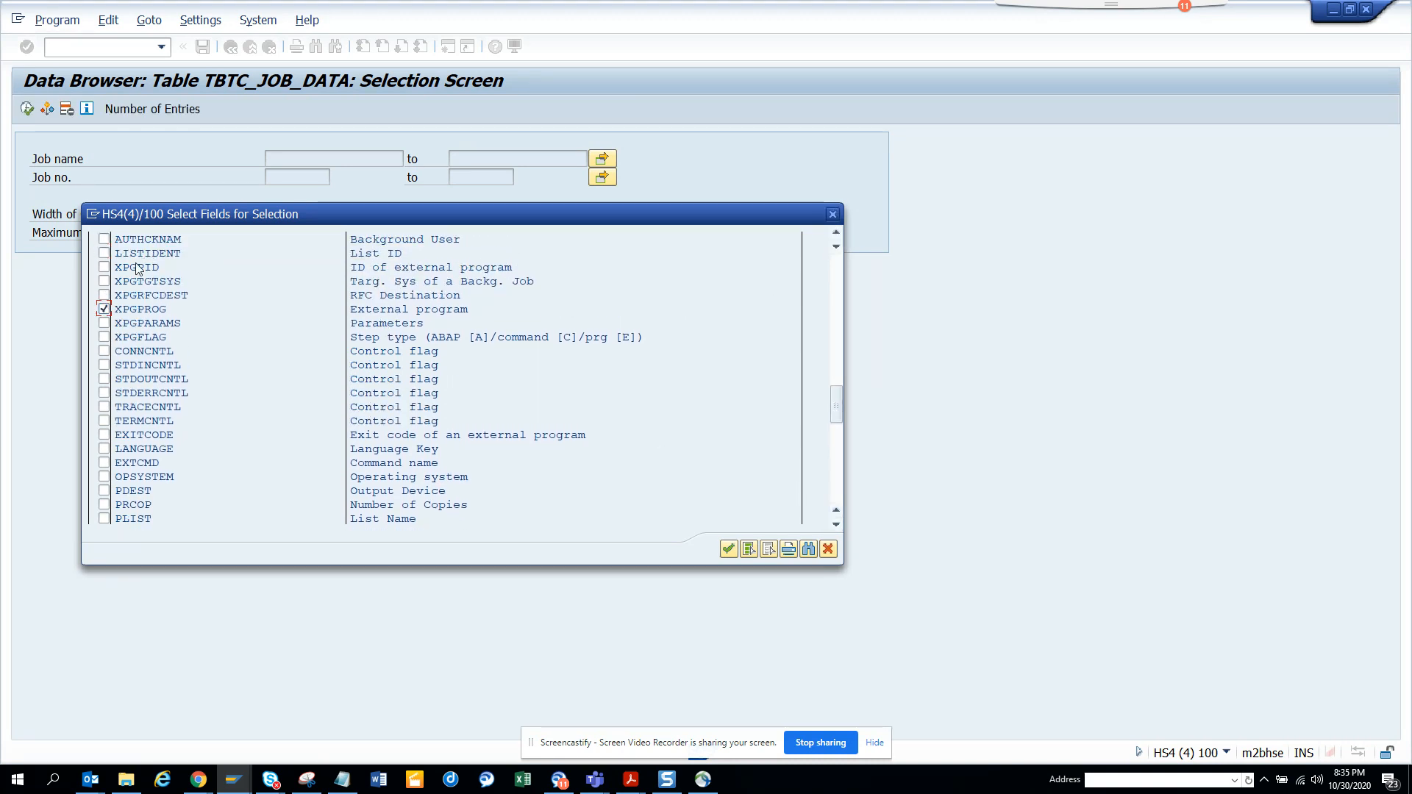
pyautogui.click(103, 266)
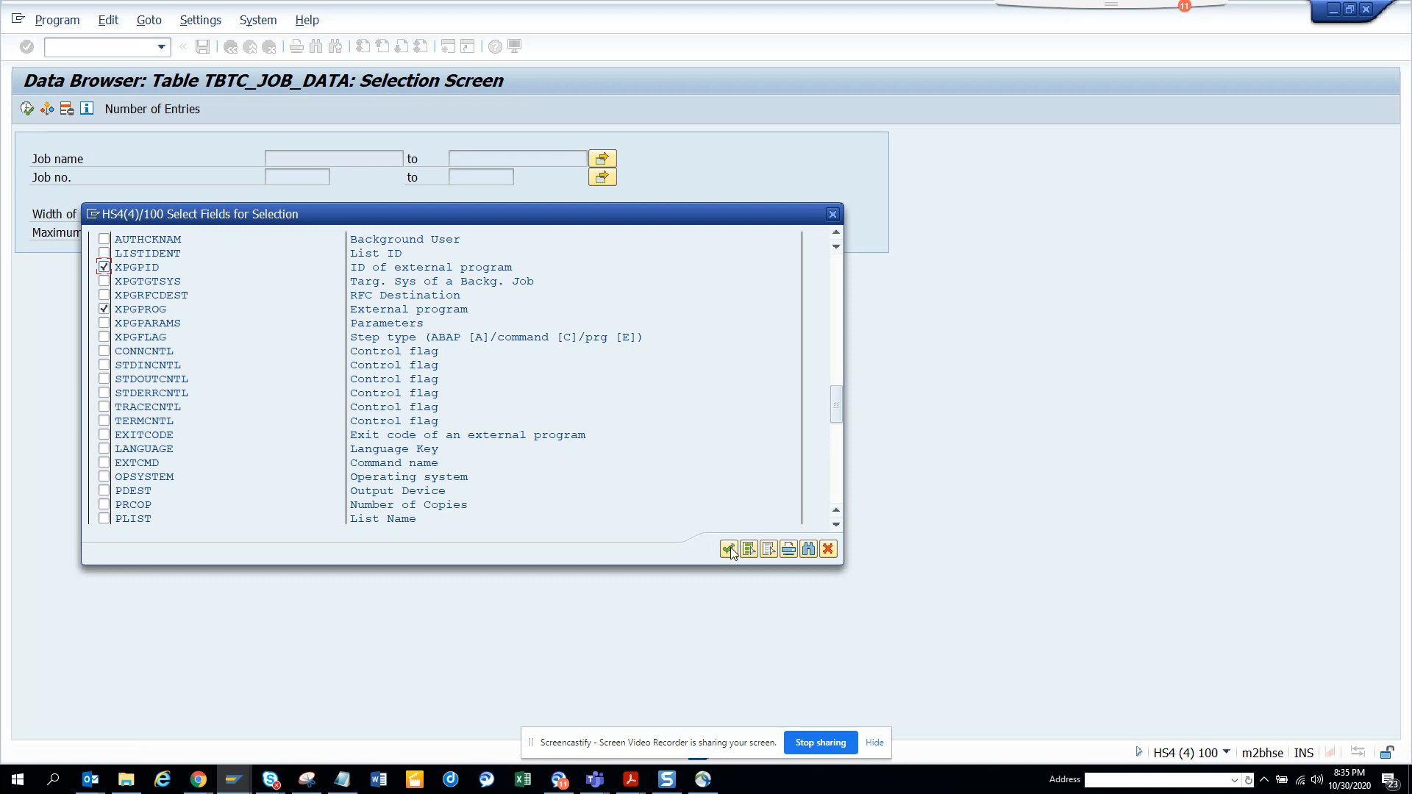
pyautogui.click(729, 548)
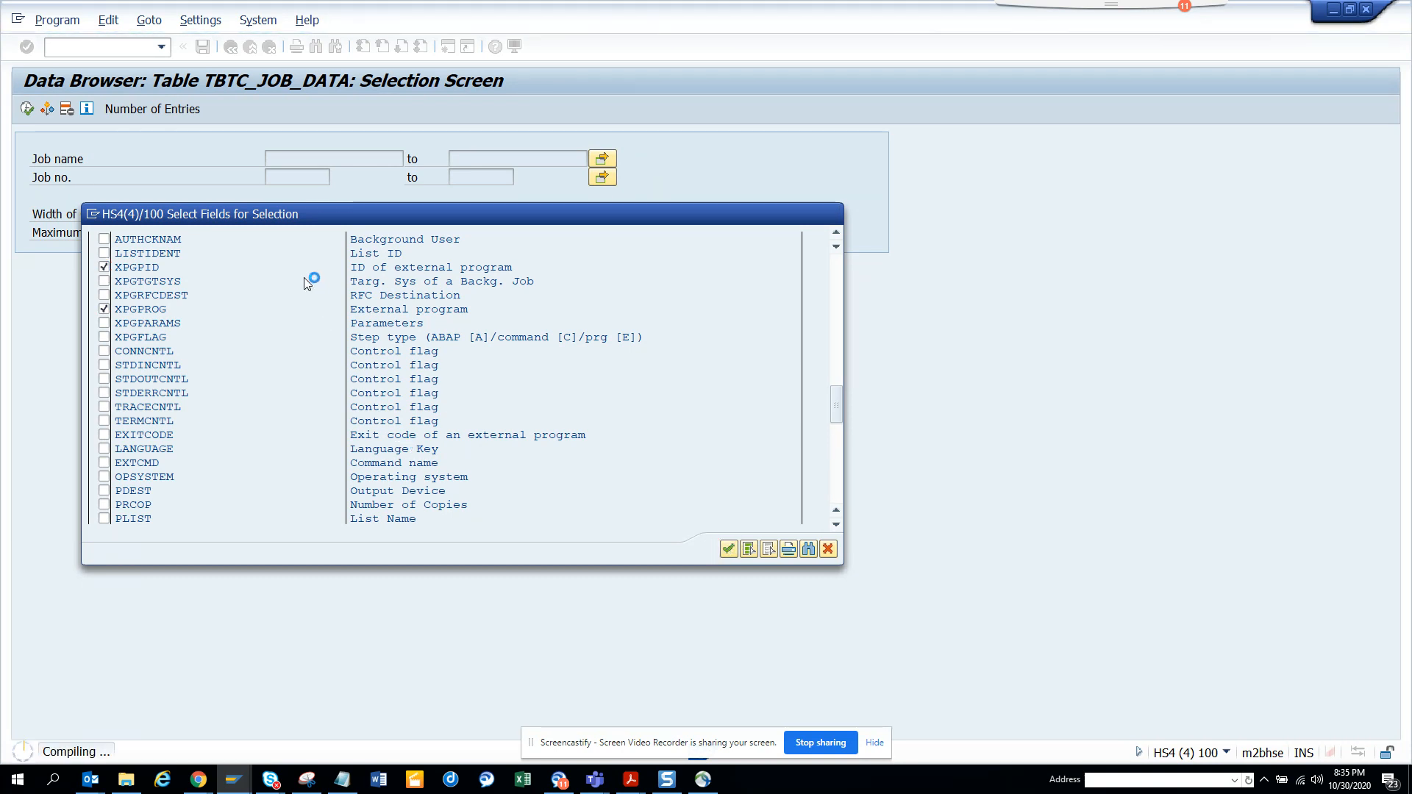
pyautogui.click(727, 550)
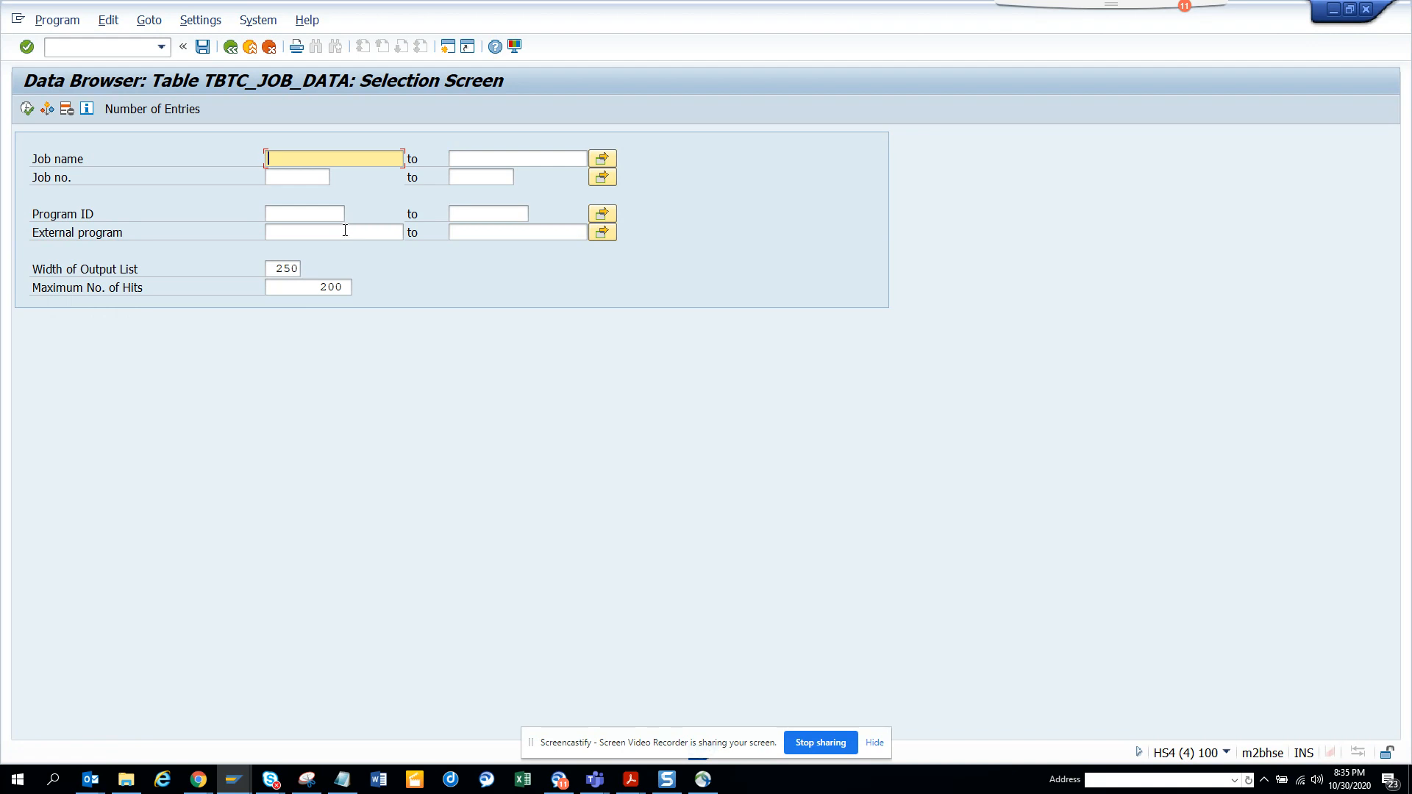
# Step: Query TBTC_JOB_DATA by External program /IWFND/R_SM_CLEANUP, find no entries, and select the value
pyautogui.write('/IWFND/R_SM_CLEANUP')
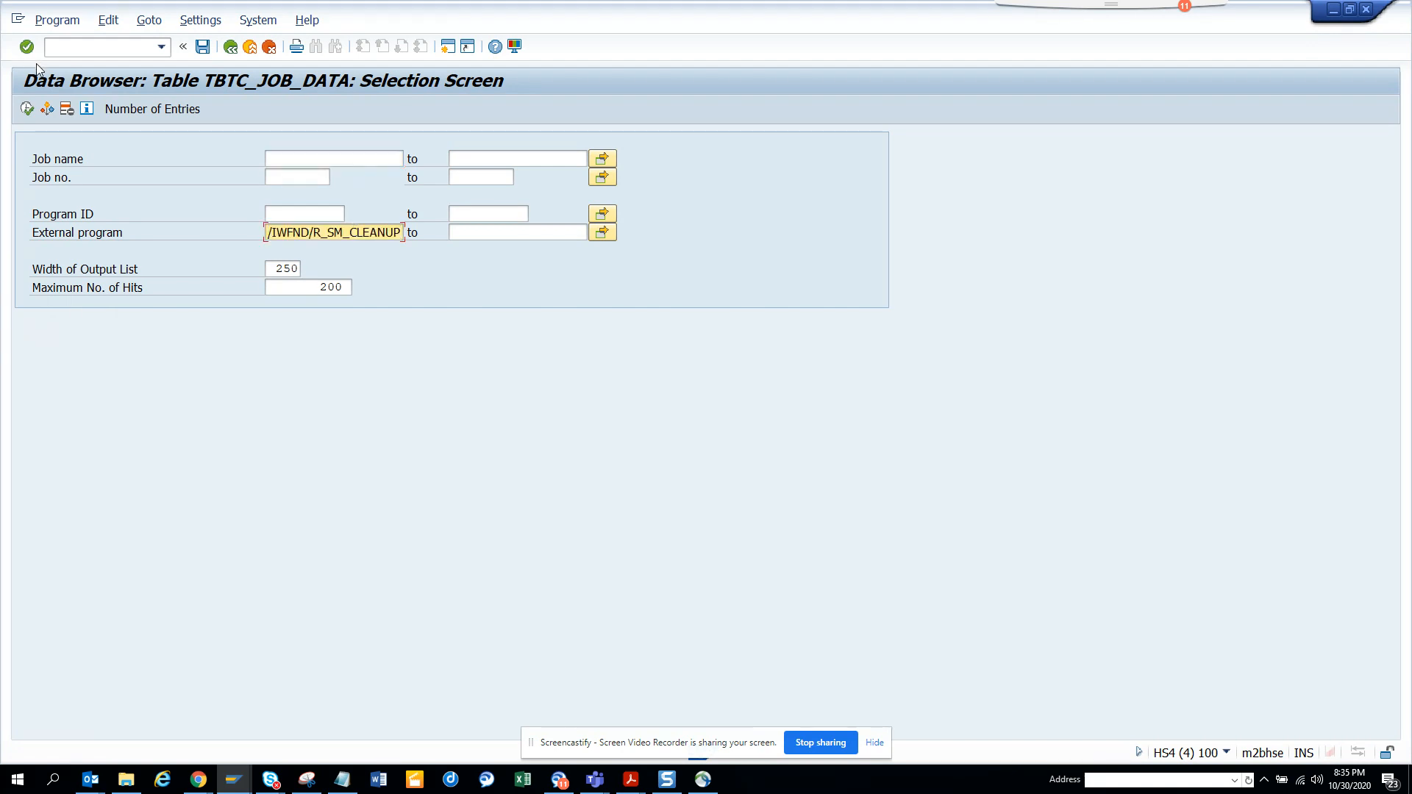
pyautogui.click(26, 45)
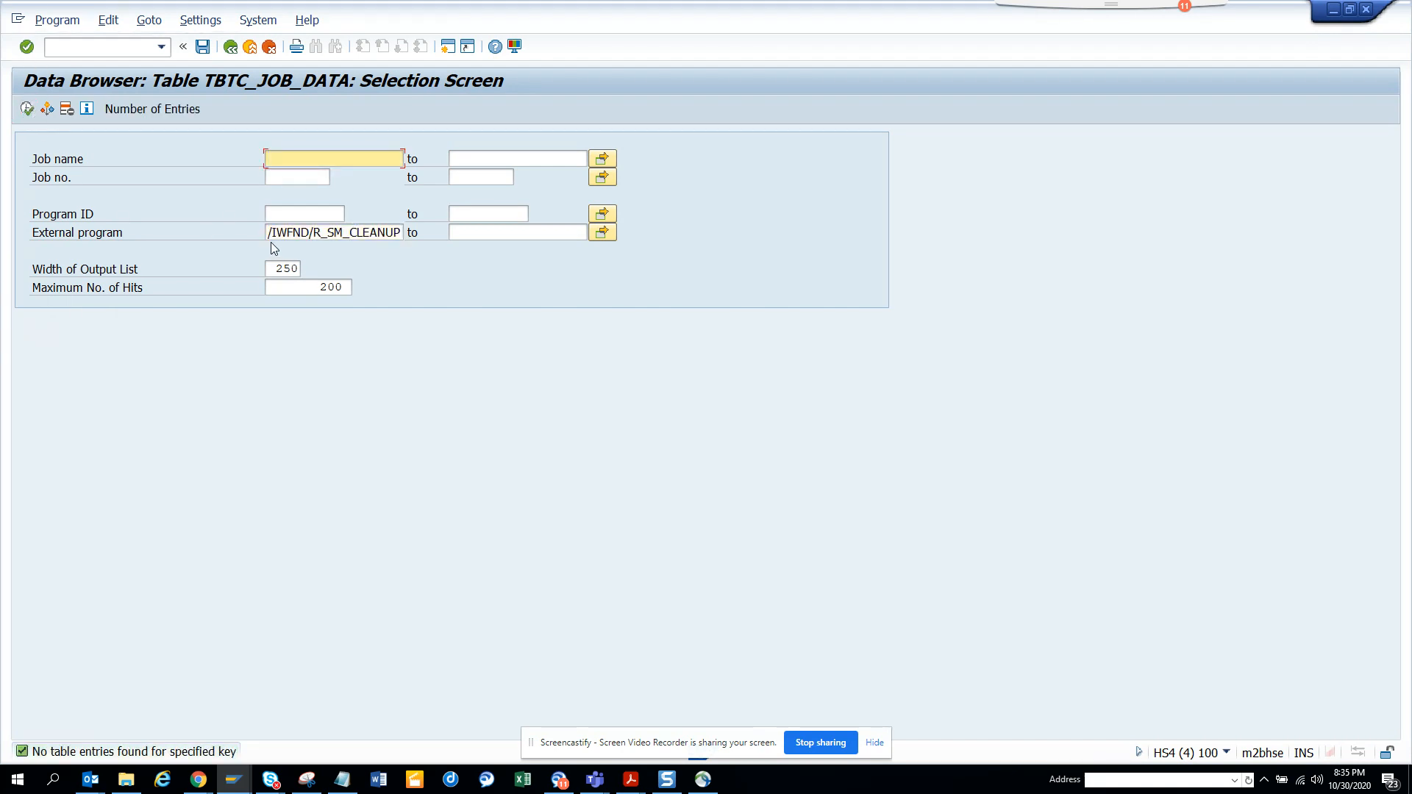
pyautogui.click(334, 232)
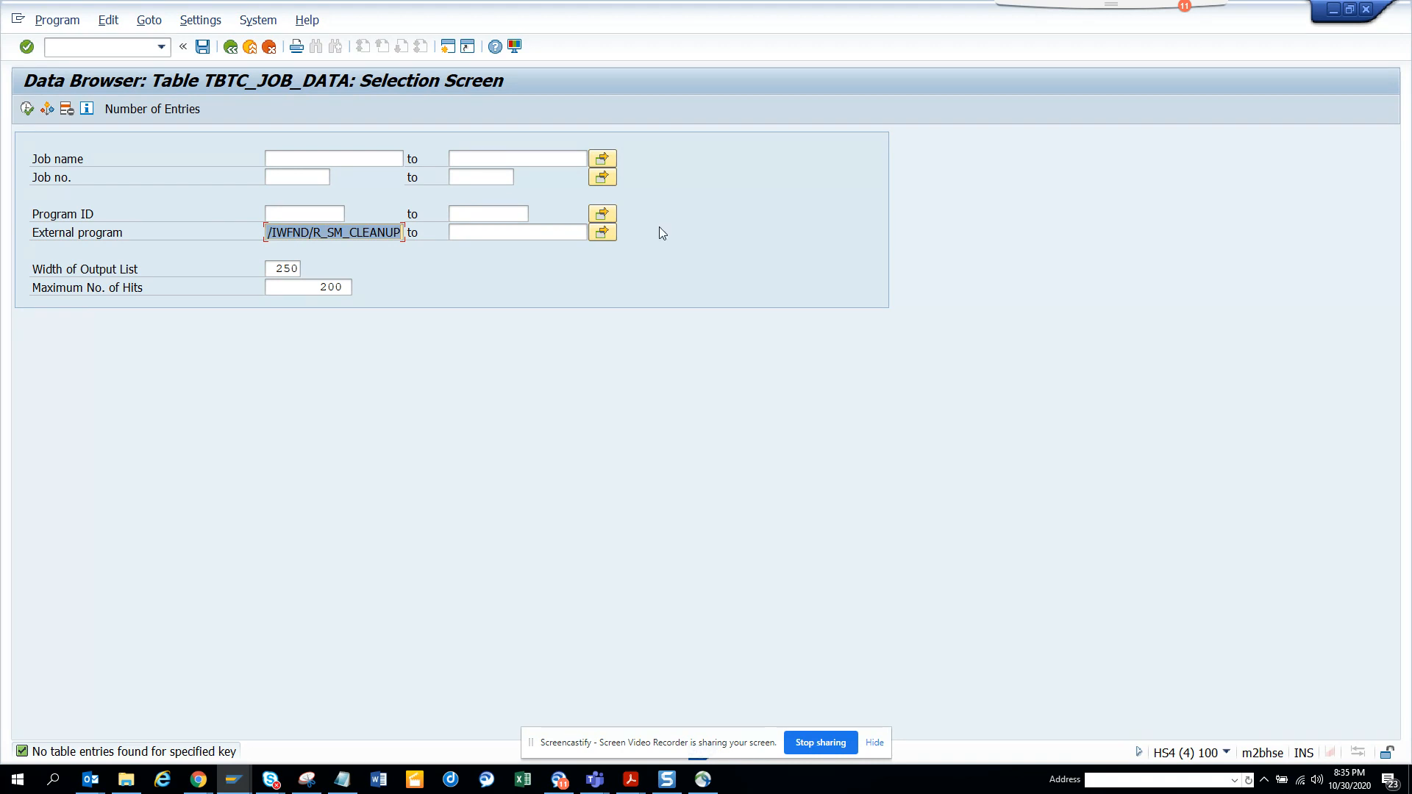
pyautogui.tripleClick(333, 231)
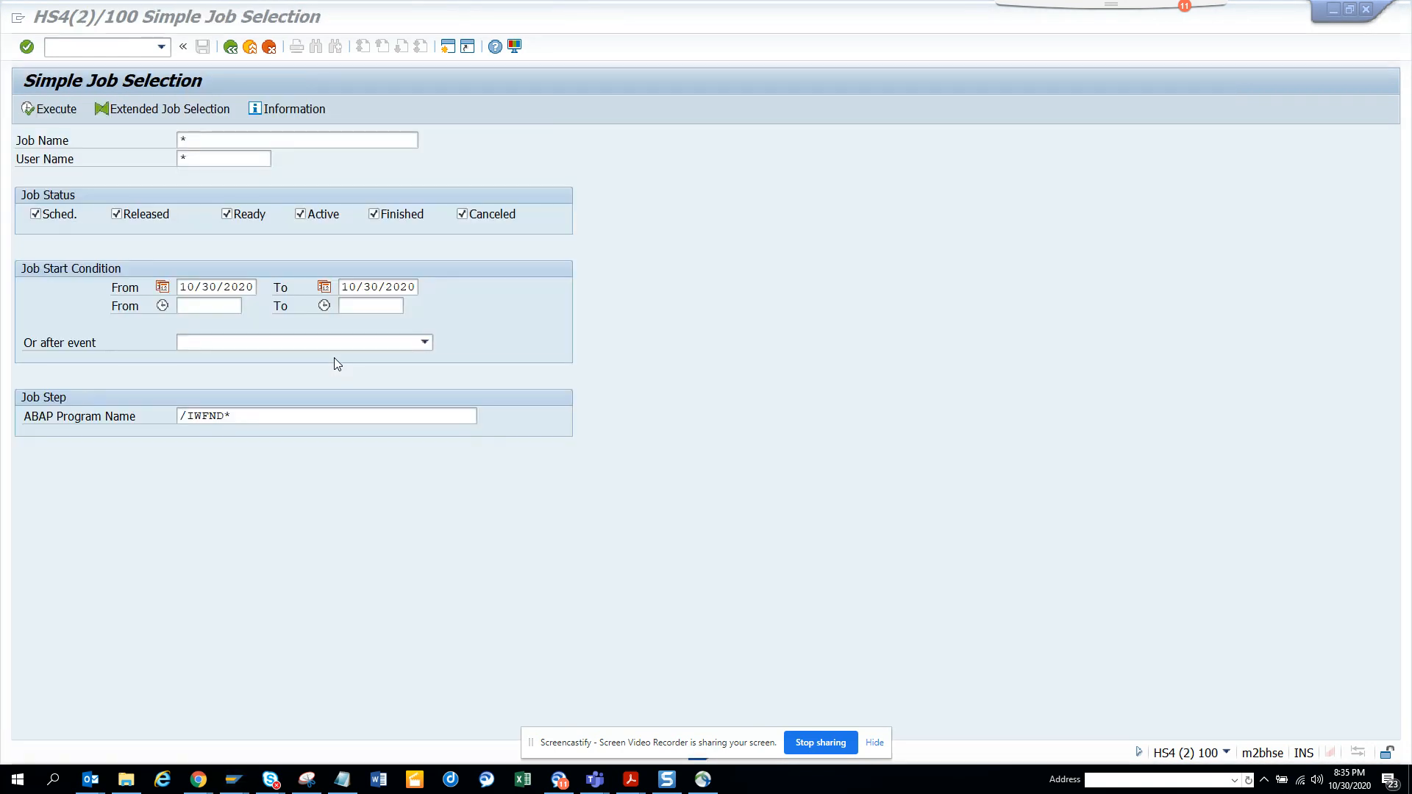
# Step: Open job SAP_IWFND_NOTIF_CLN's step list, showing program /IWFND/R_SM_CLEANUP
pyautogui.click(49, 109)
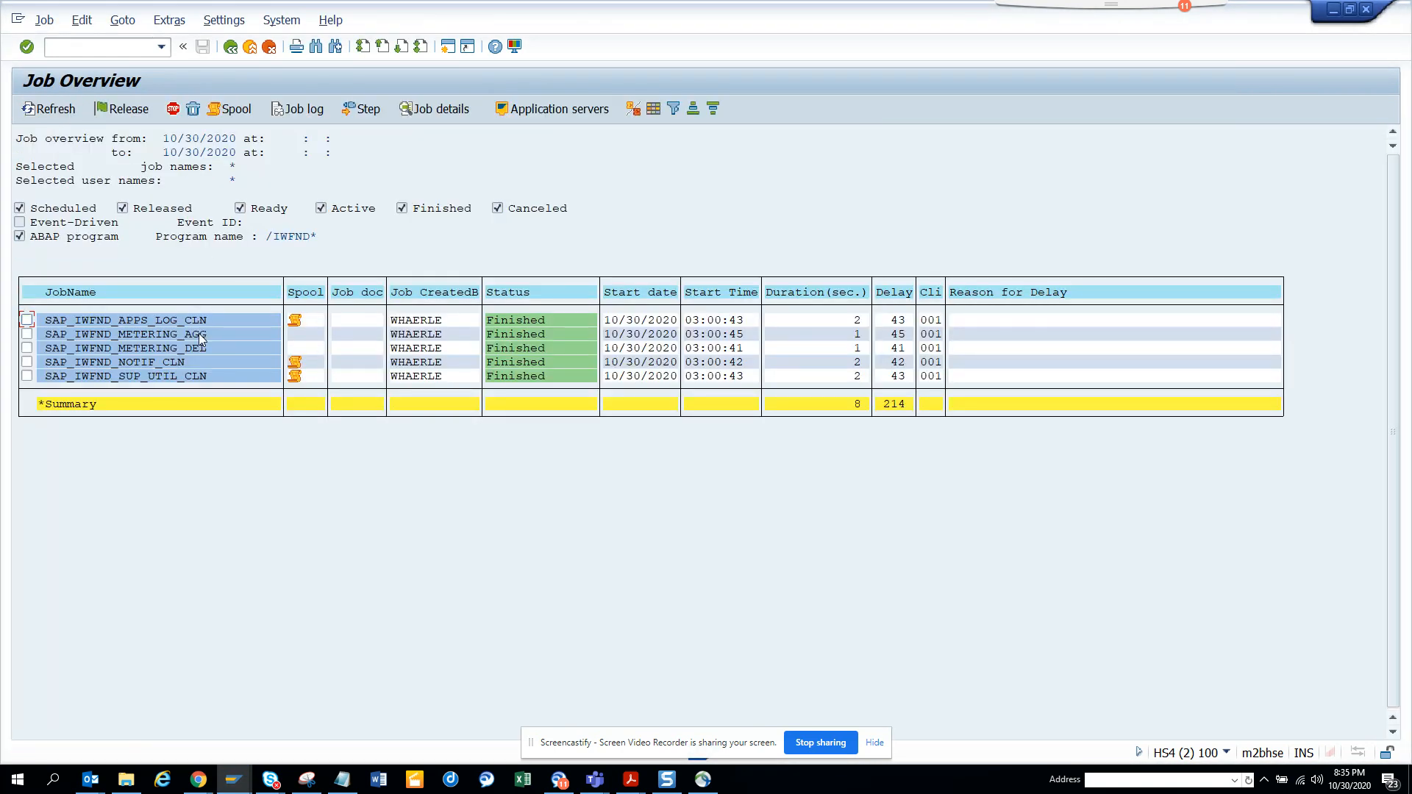
pyautogui.doubleClick(115, 362)
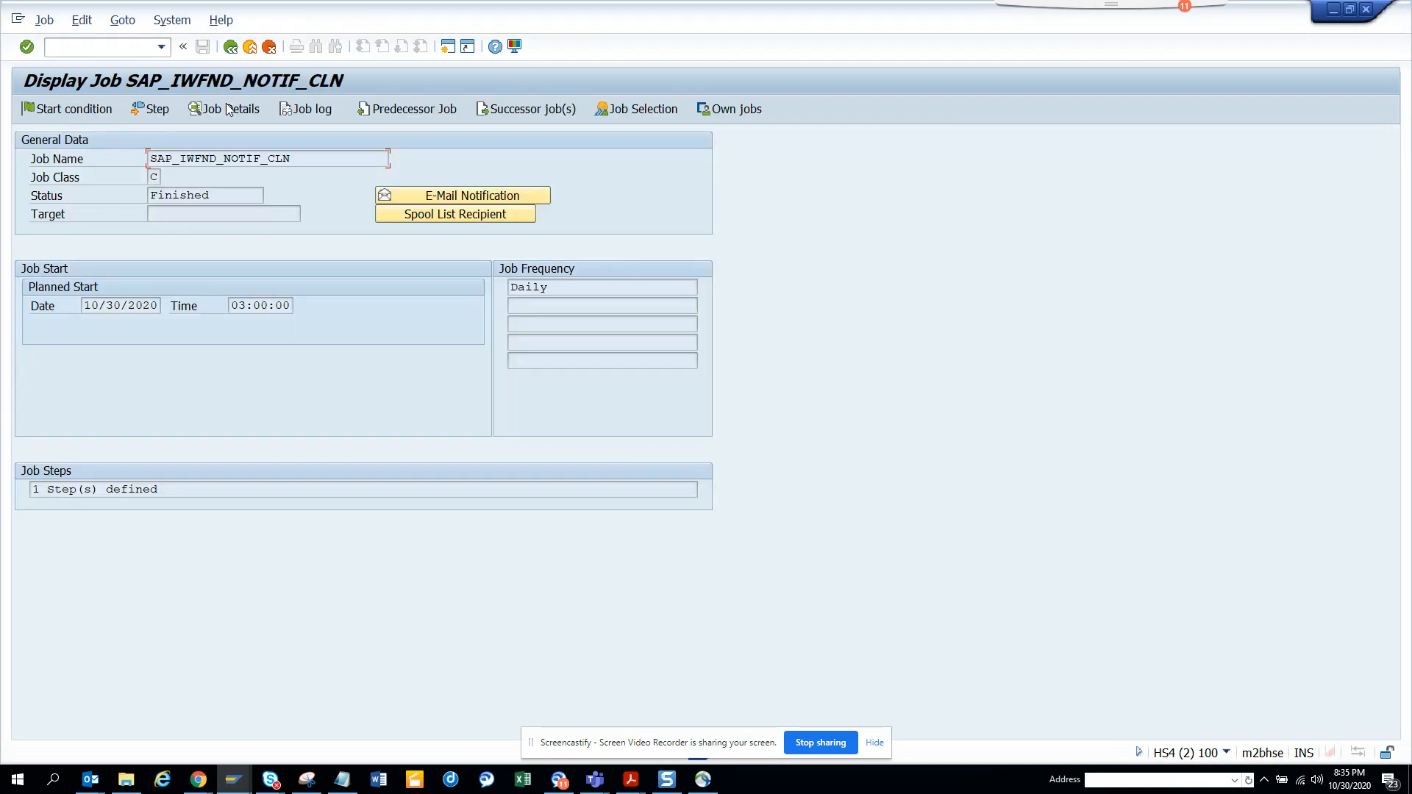
pyautogui.click(150, 108)
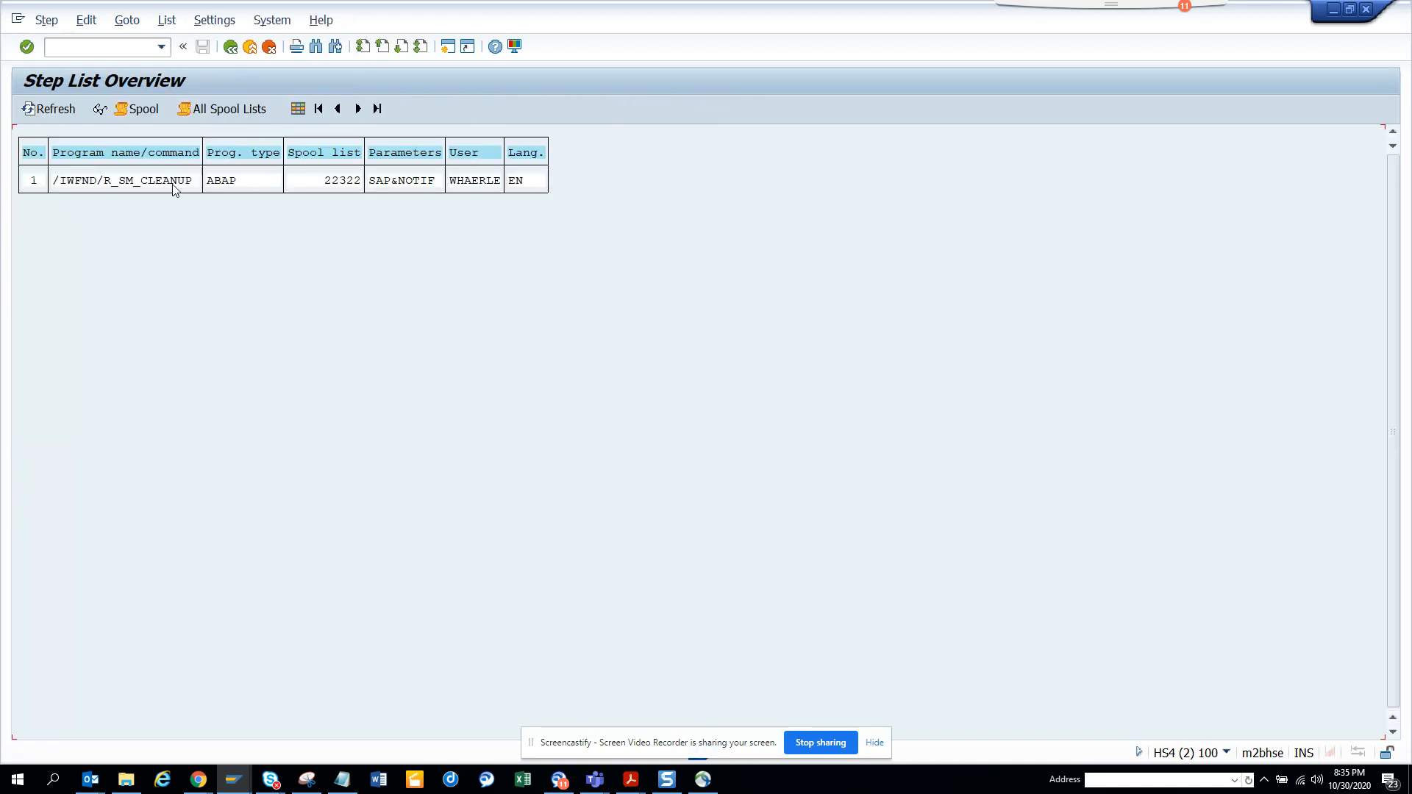
pyautogui.doubleClick(124, 180)
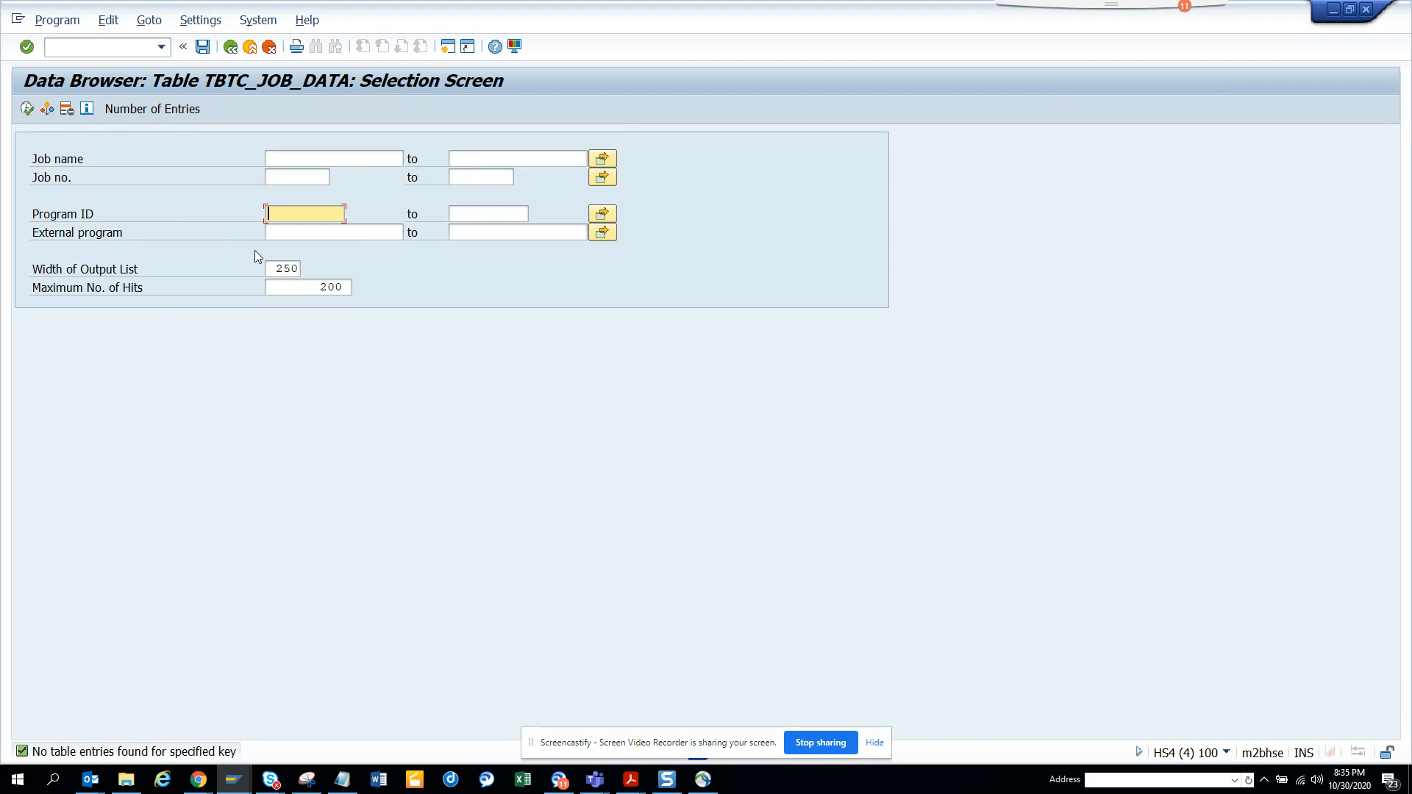
# Step: Replace the program criterion with job name SAP_IWFND_APPS_LOG_CLN from the input history
pyautogui.write('/IWFND/R_S')
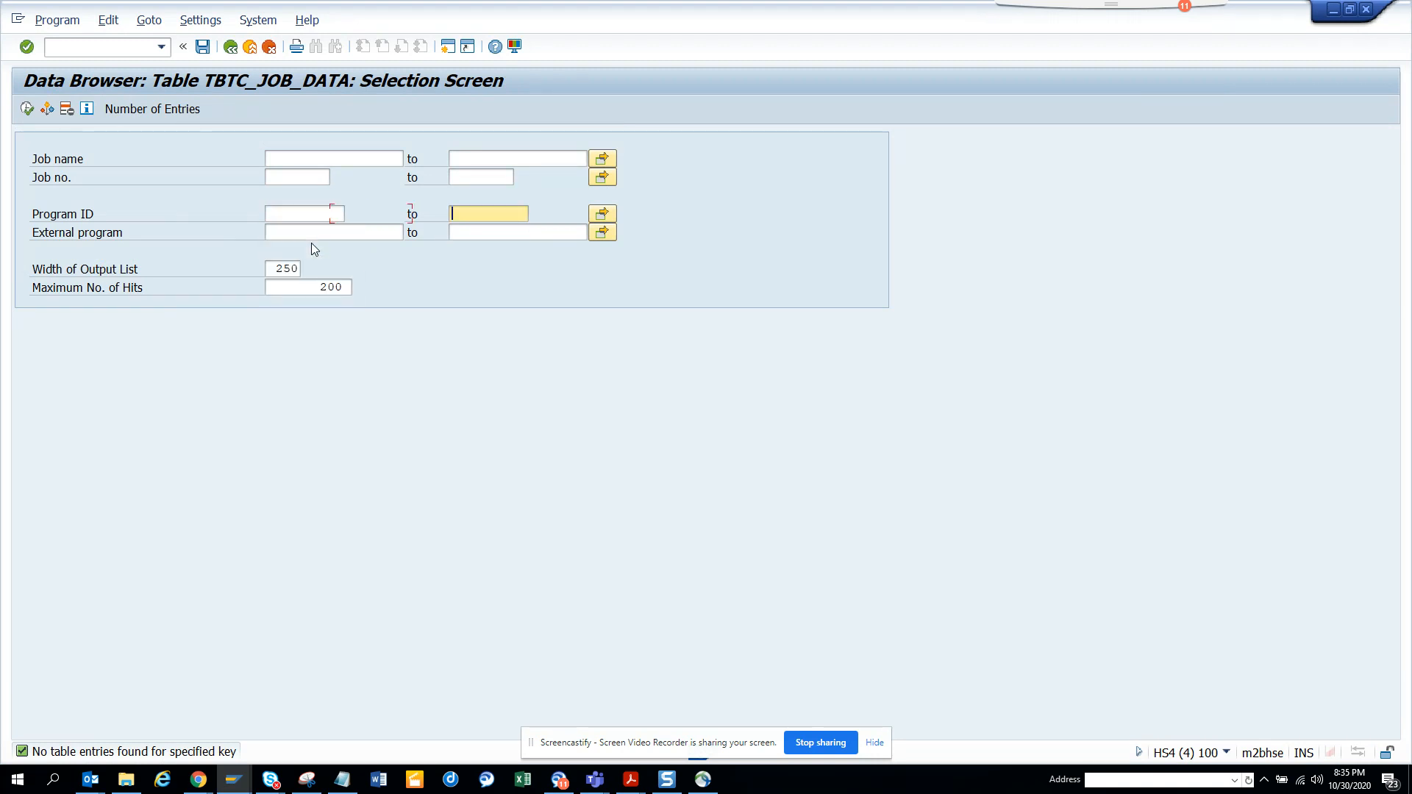
pyautogui.write('/IWFND/R_SM_CLEANUP')
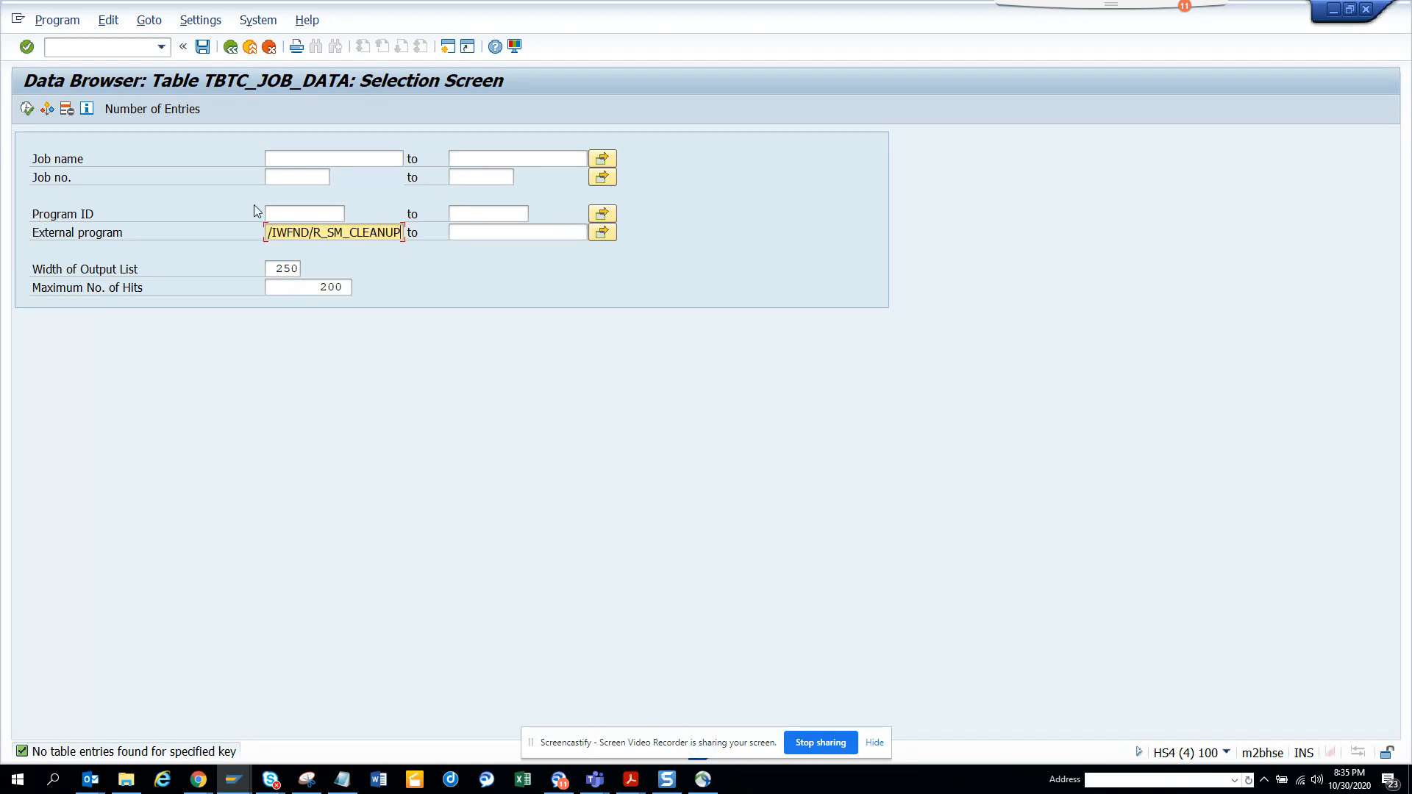
pyautogui.click(333, 159)
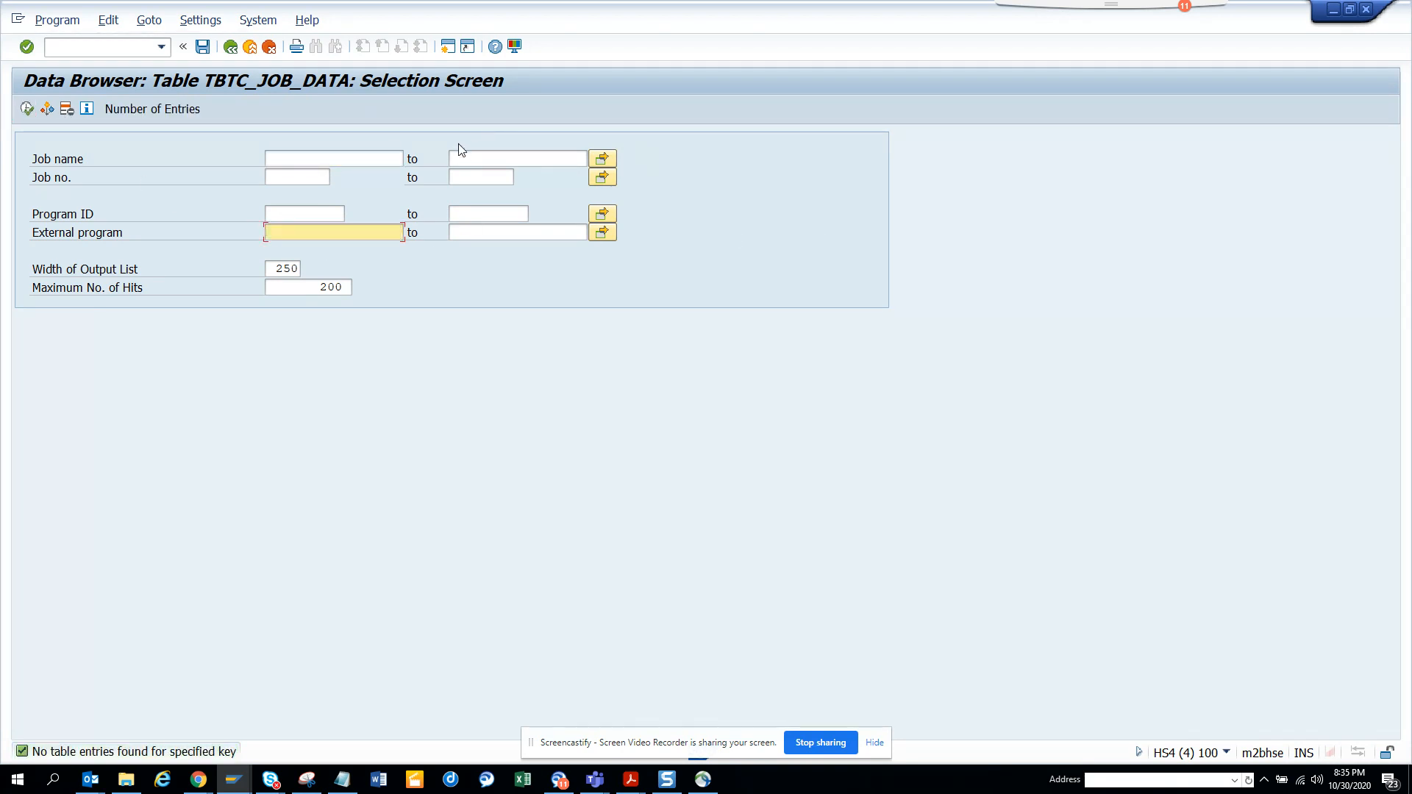
pyautogui.click(333, 158)
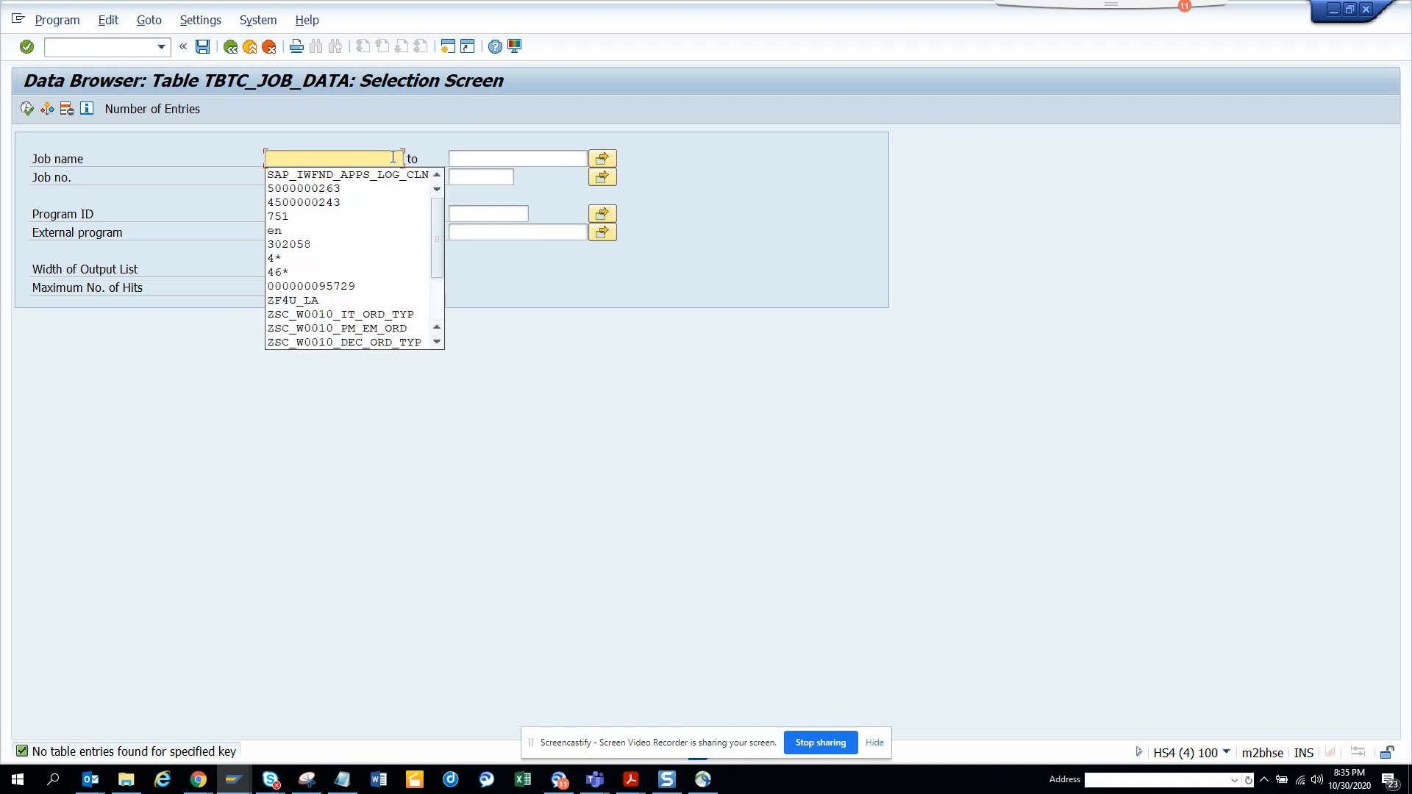
pyautogui.click(352, 173)
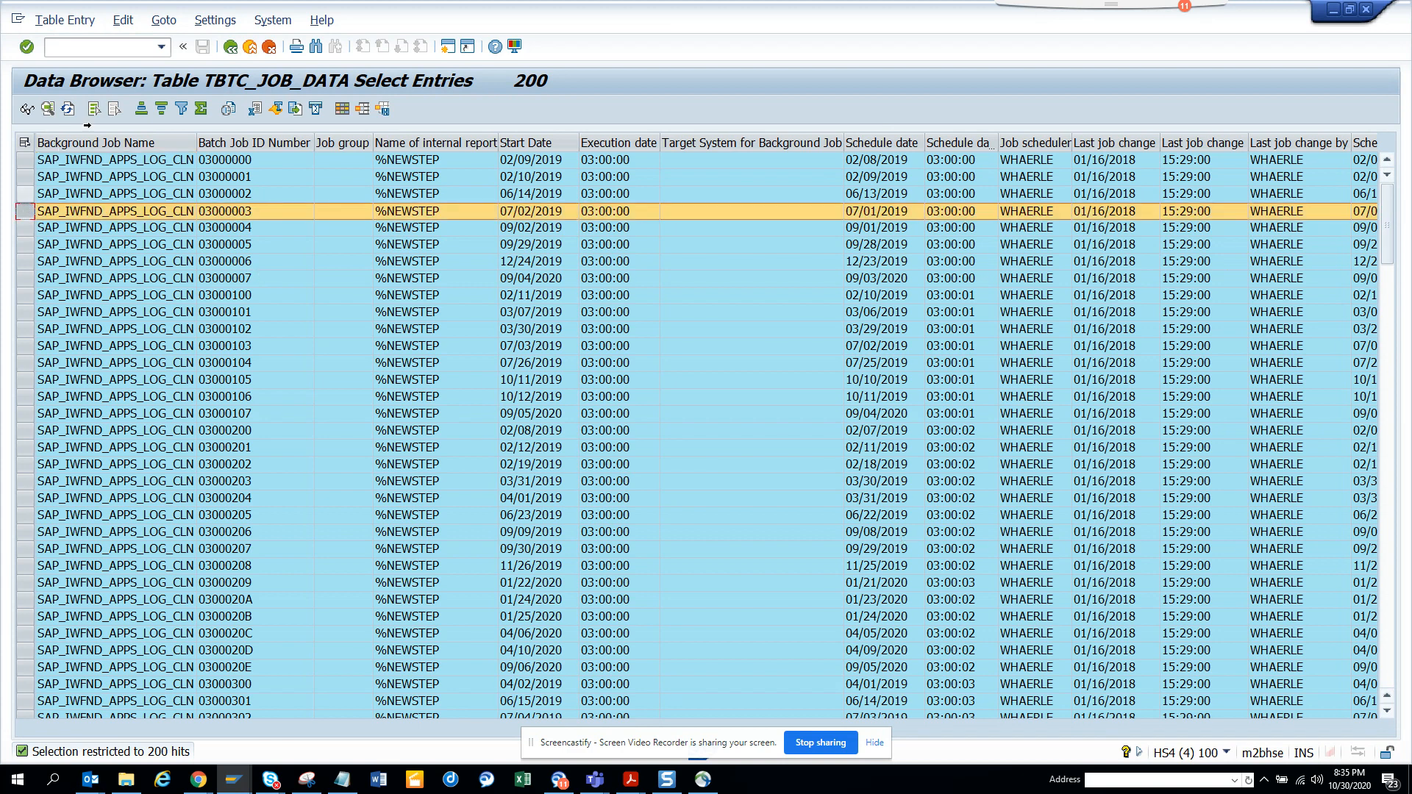
# Step: Inspect record 03000003's Rept Name /IWFND/R_SM_CLEANUP, then return to the selection screen
pyautogui.doubleClick(115, 211)
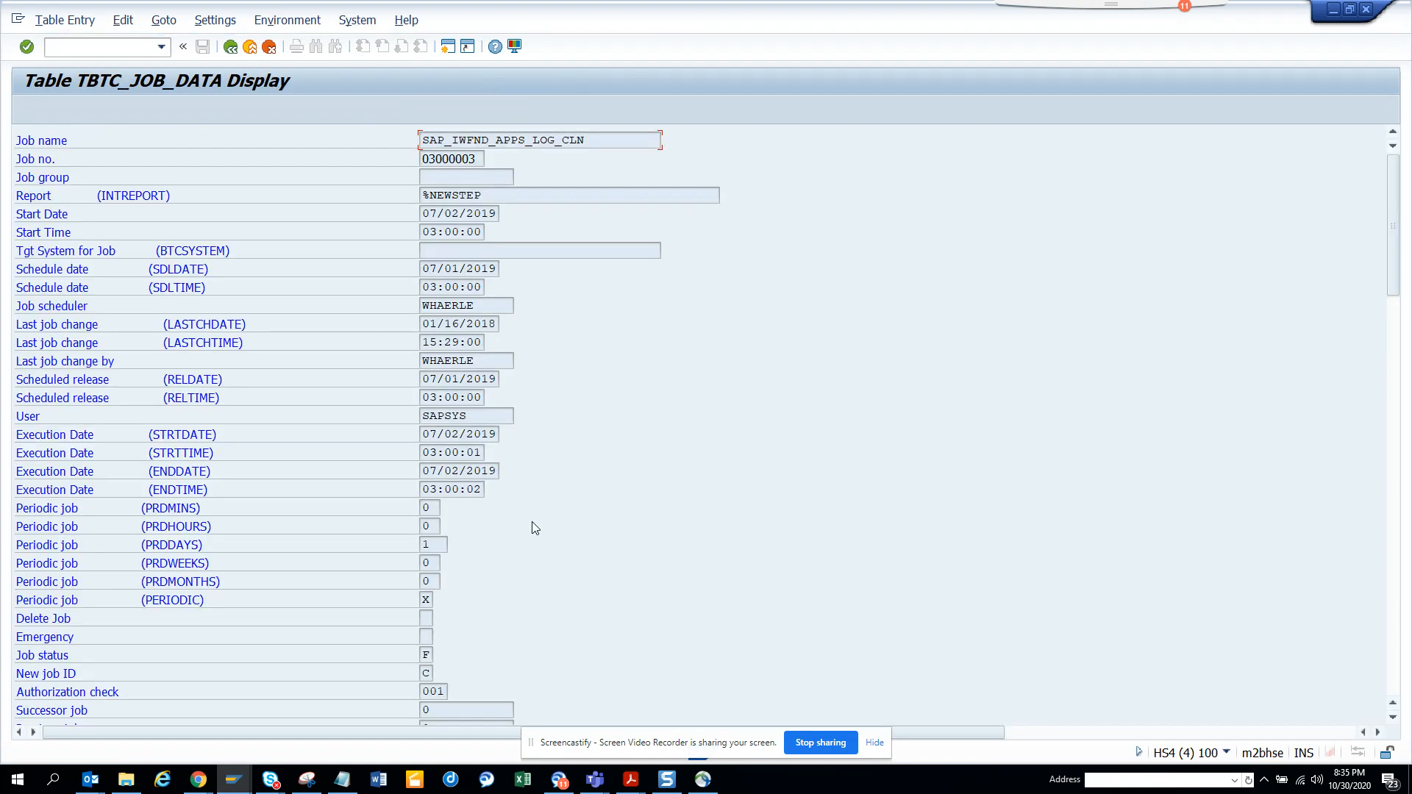
pyautogui.scroll(-3)
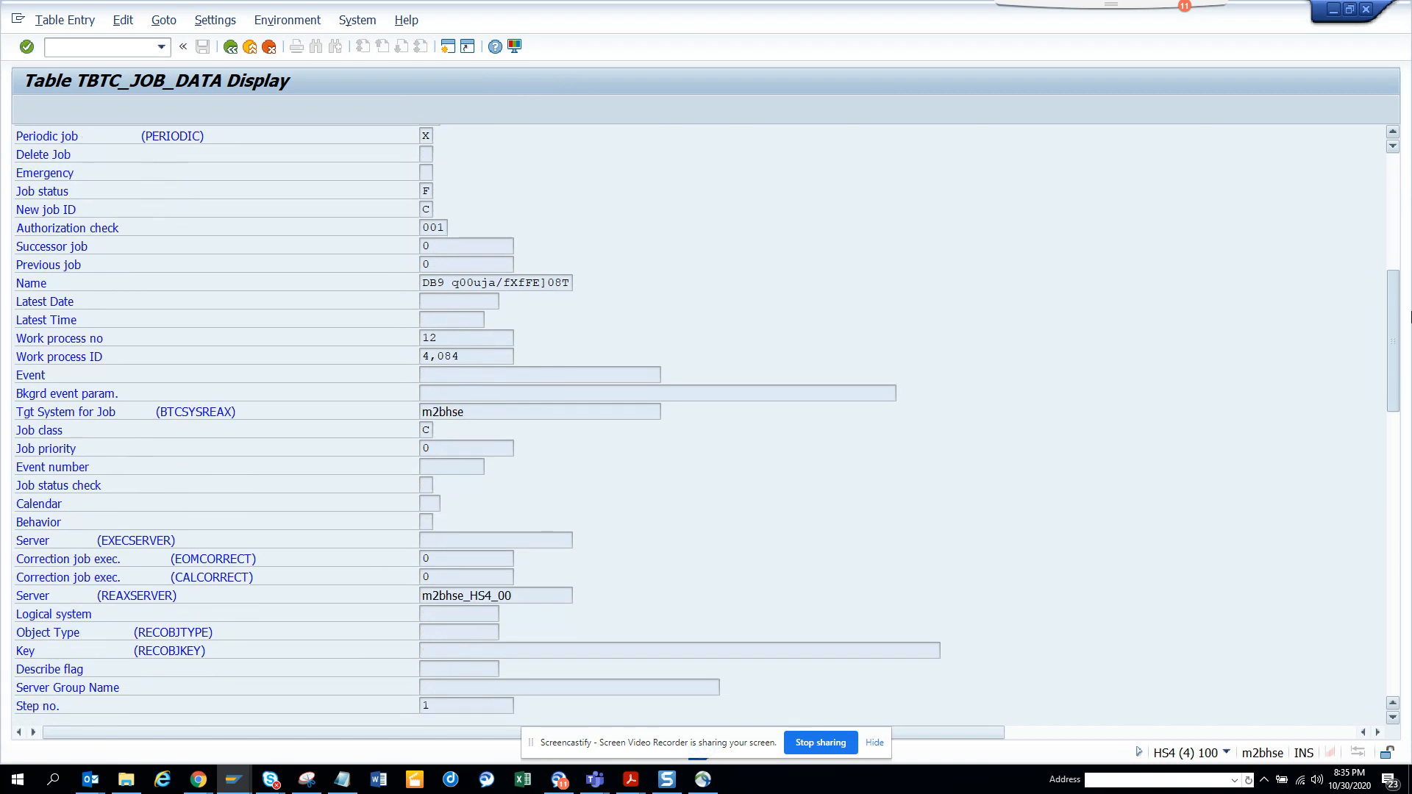
pyautogui.scroll(-3)
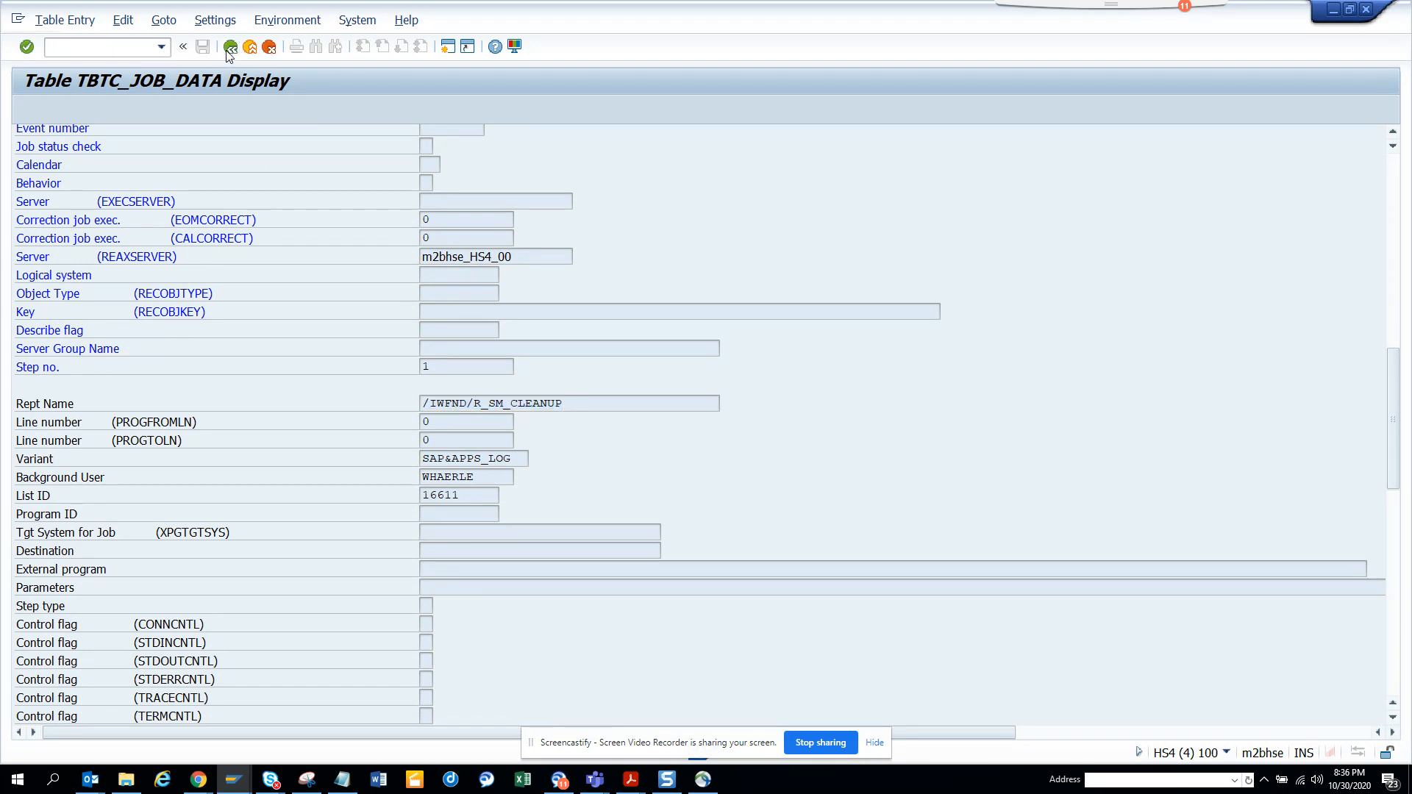
pyautogui.click(230, 46)
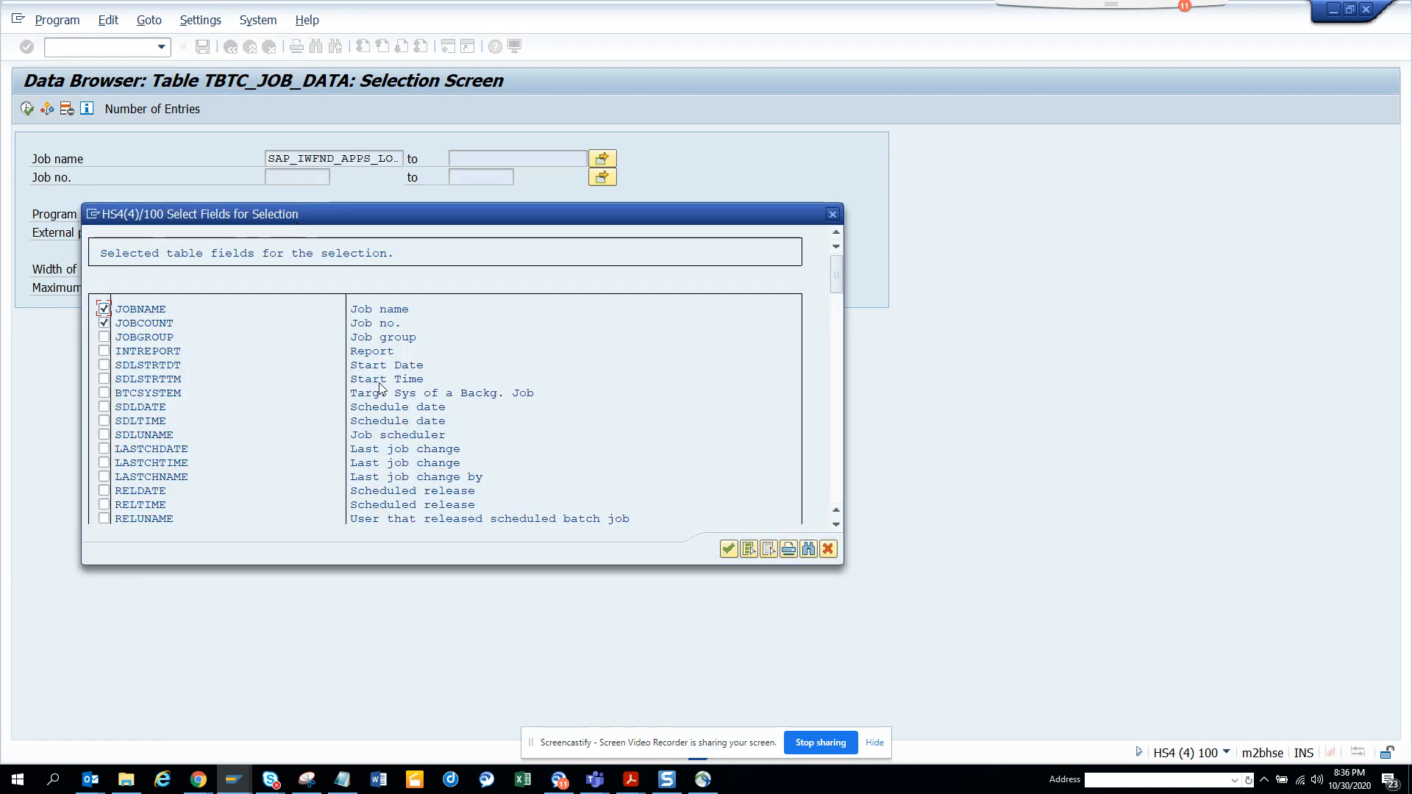
# Step: Add Rept Name as a selection field and query TBTC_JOB_DATA for /IWFND/R_SM_CLEANUP
pyautogui.click(807, 549)
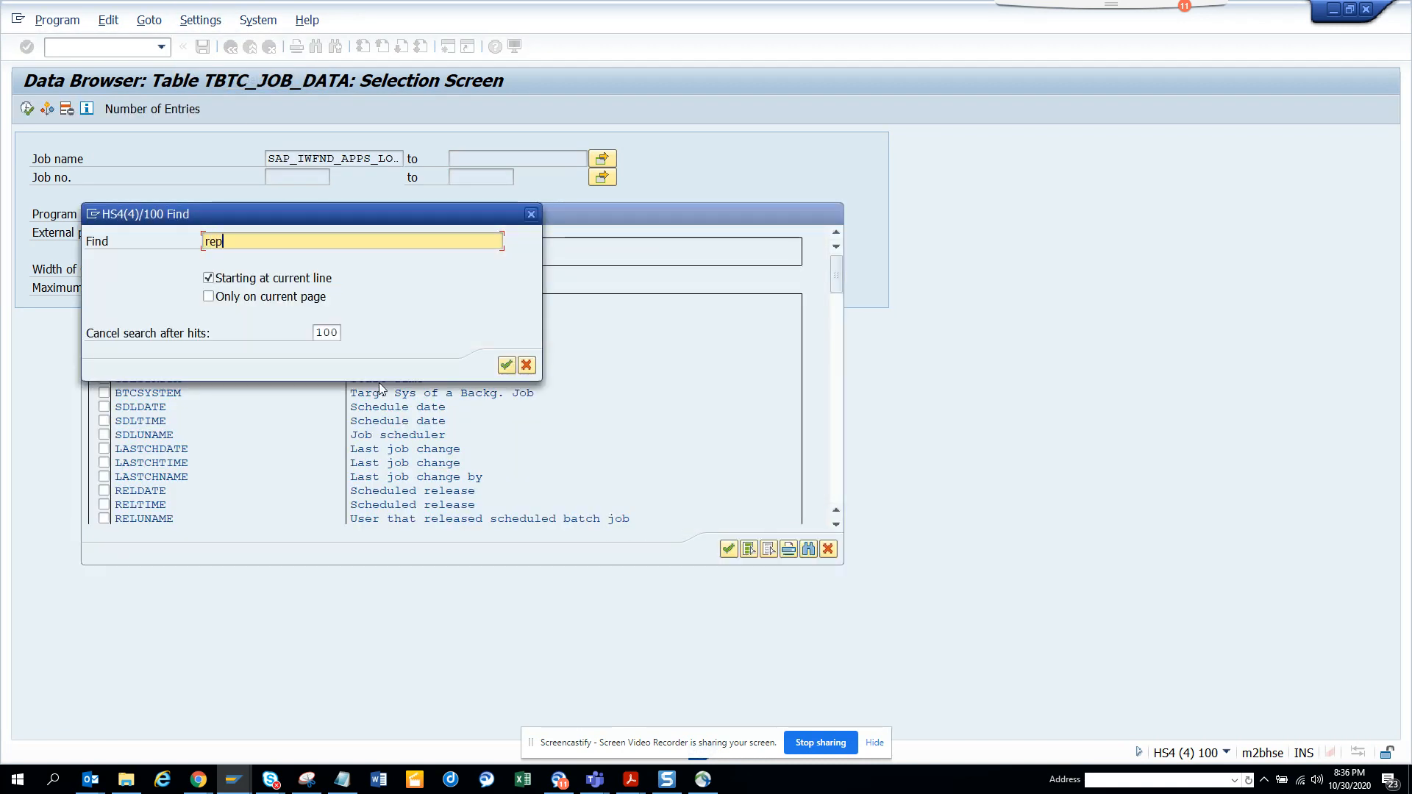
pyautogui.click(506, 365)
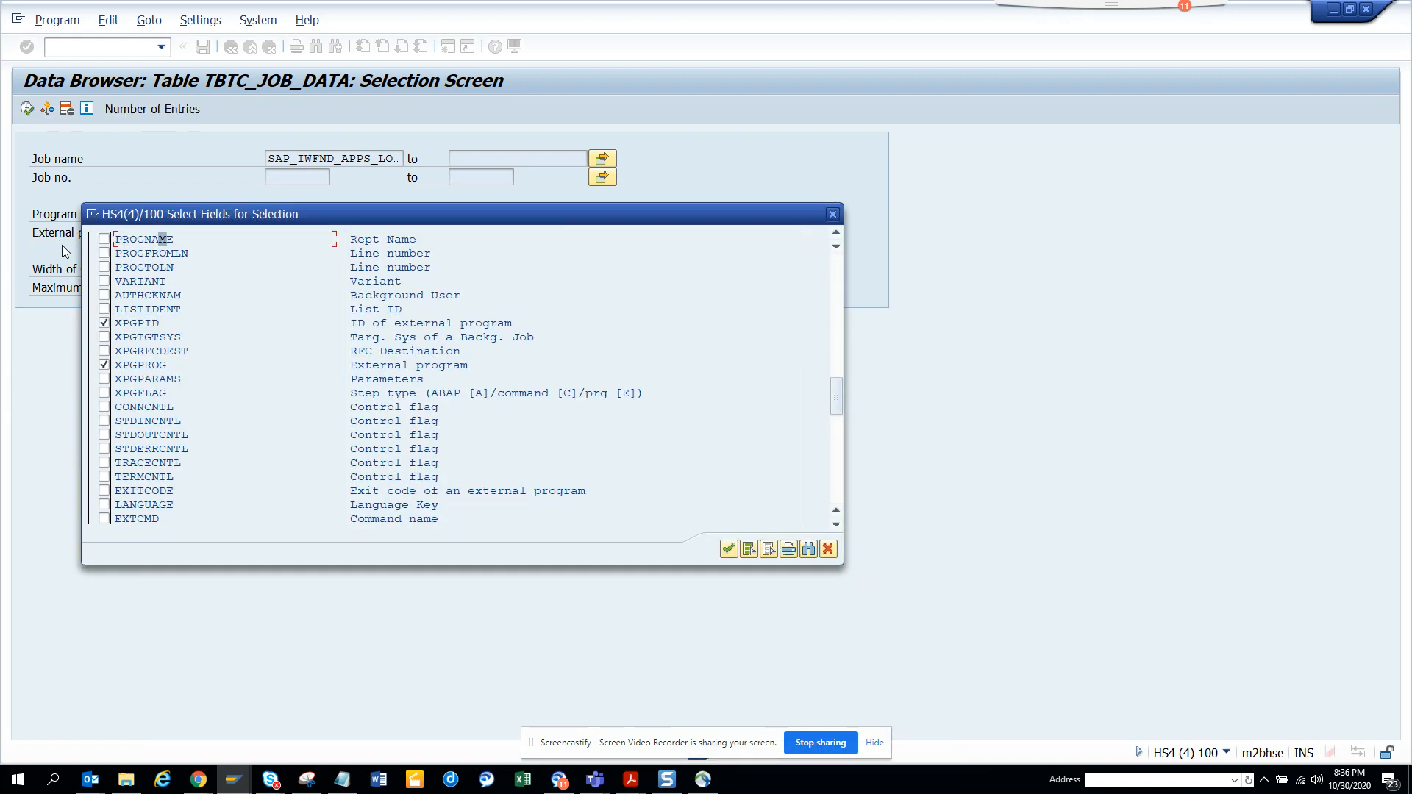
pyautogui.click(103, 238)
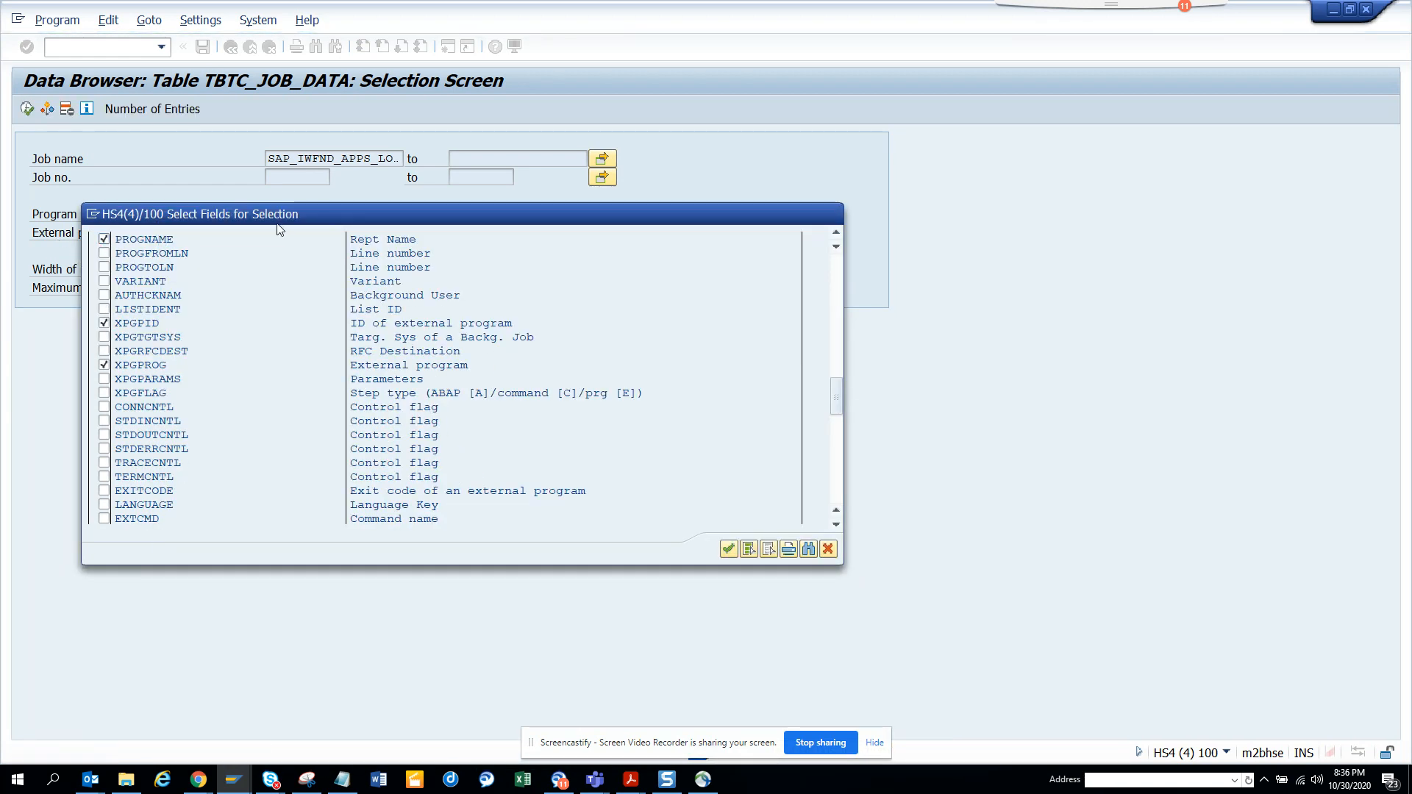
pyautogui.click(729, 550)
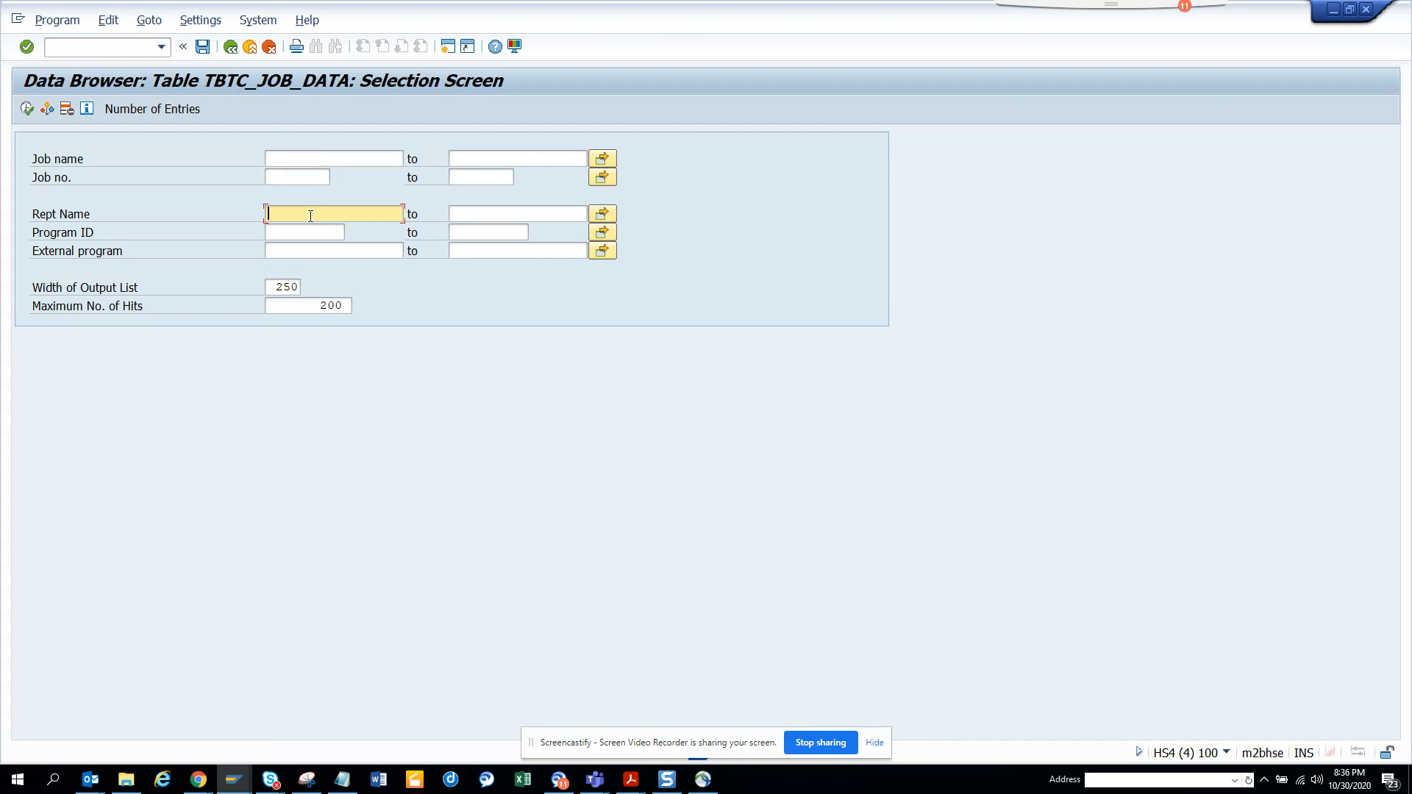
pyautogui.write('/IWFND/R_SM_CLEAN')
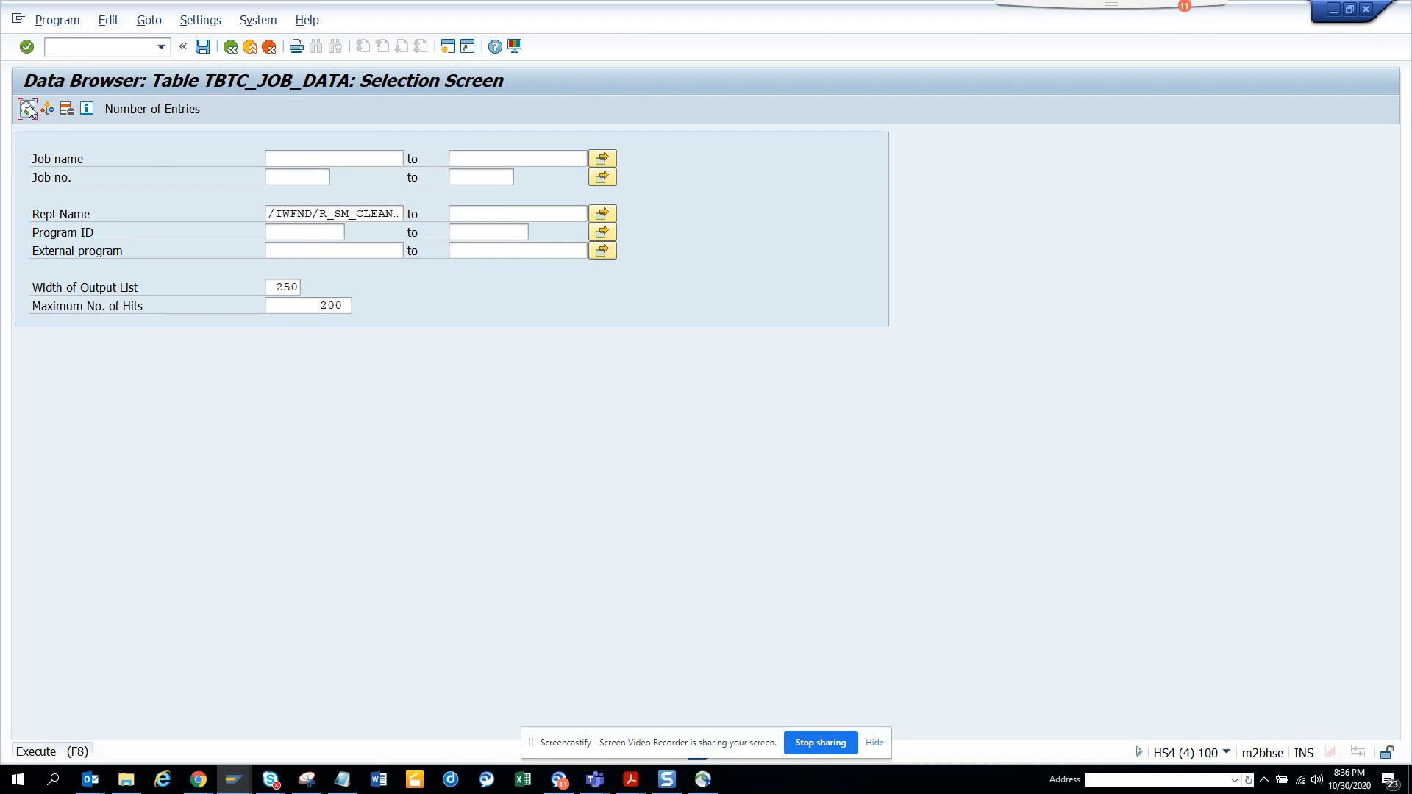
pyautogui.click(28, 109)
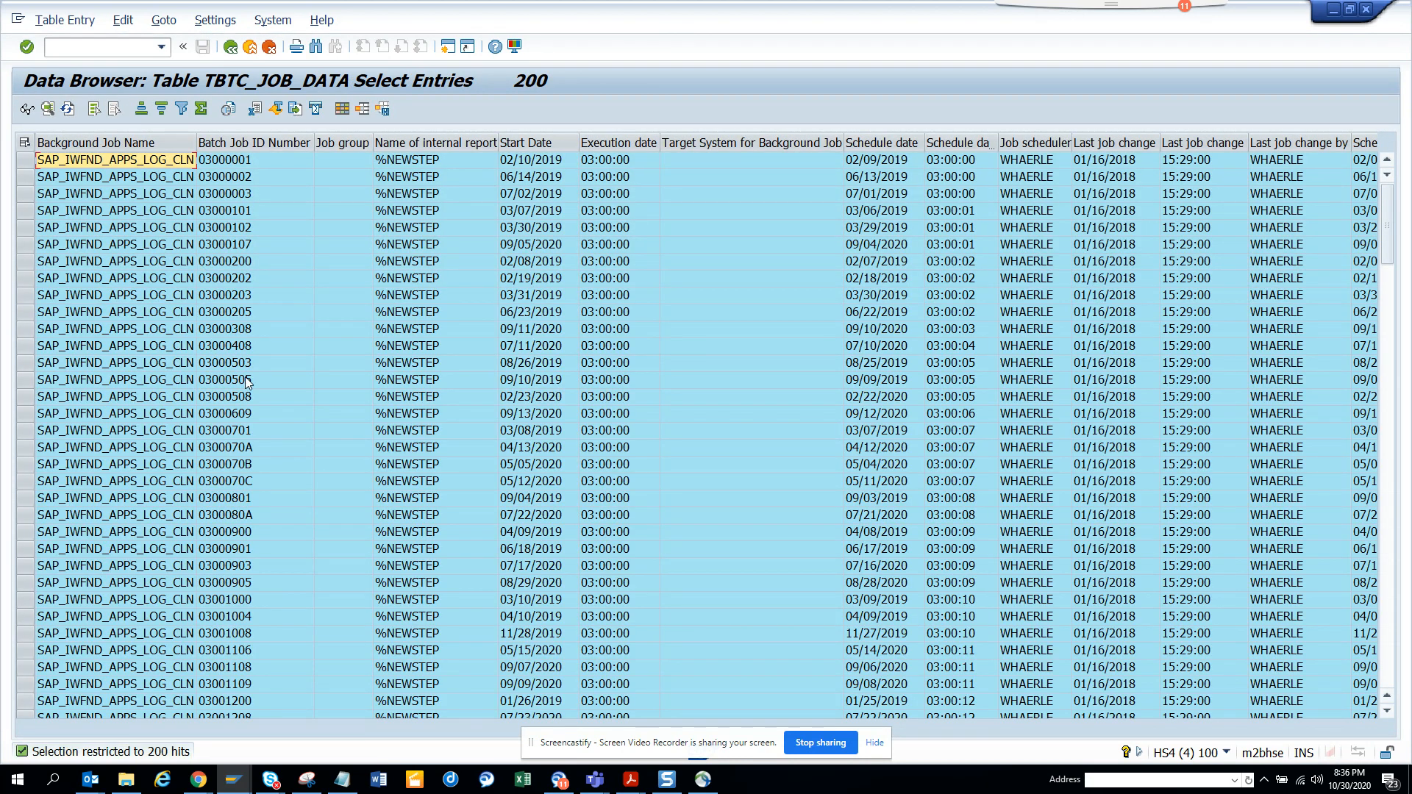
pyautogui.moveTo(586, 297)
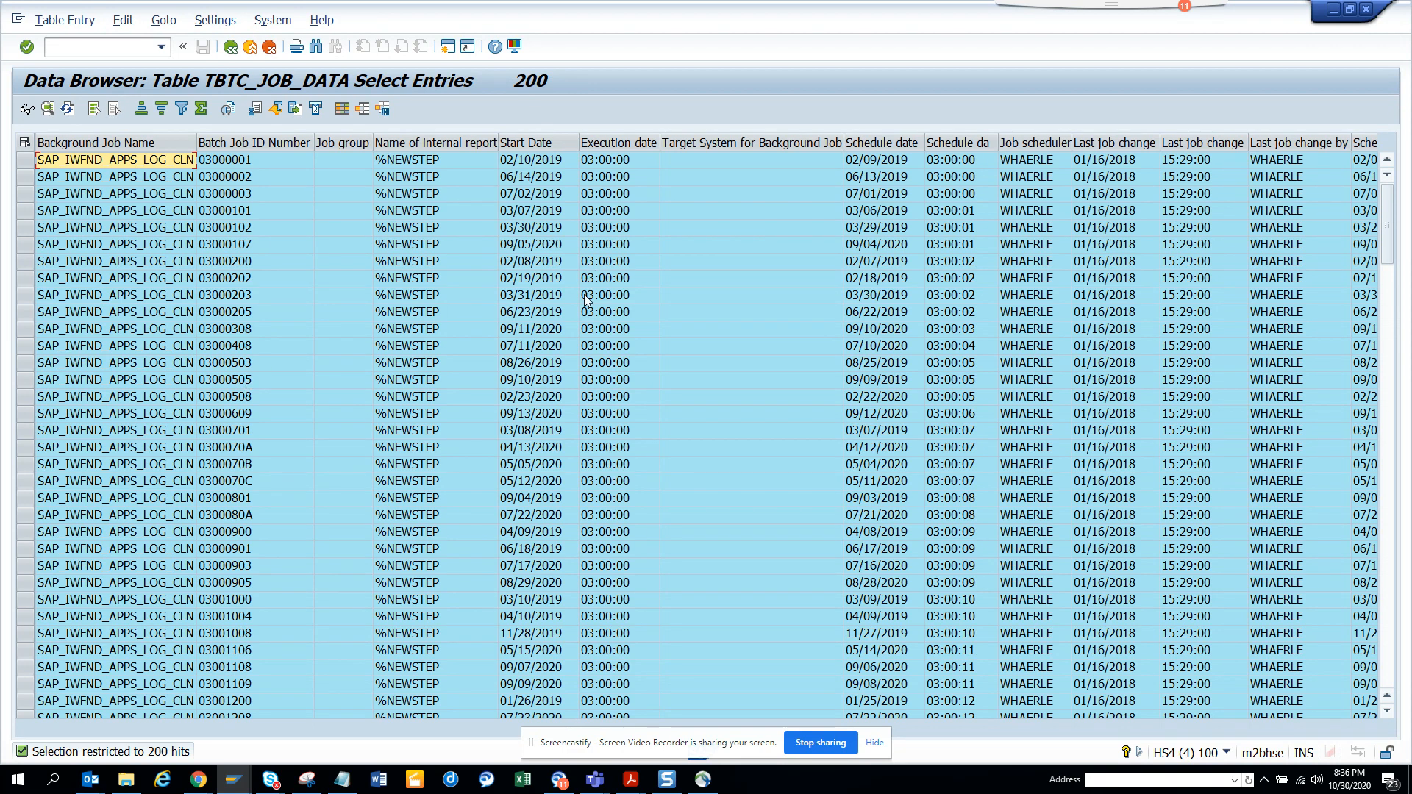
# Step: Switch to the SM37 session and go back to Simple Job Selection (/IWFND*, 10/30/2020)
pyautogui.press('alt+tab')
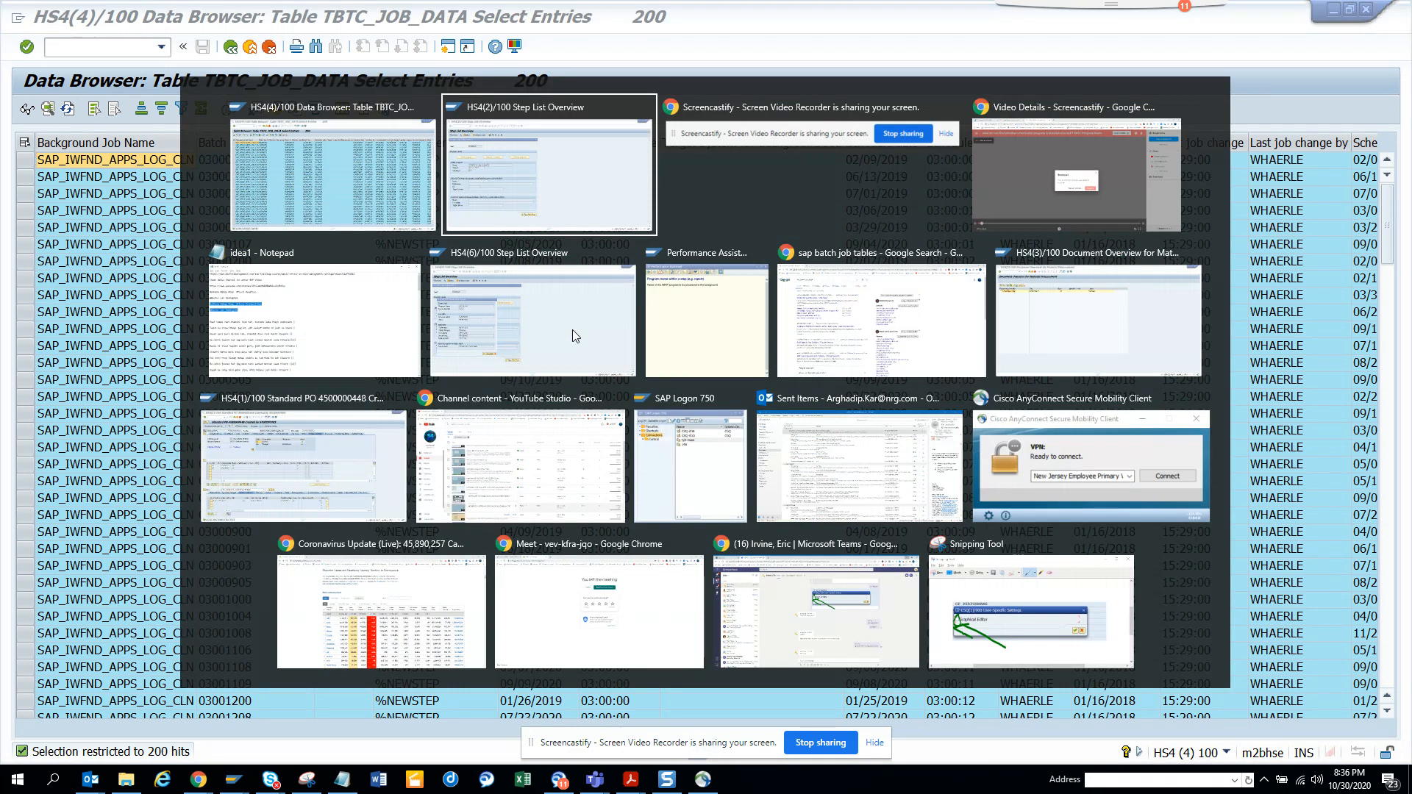
pyautogui.click(549, 172)
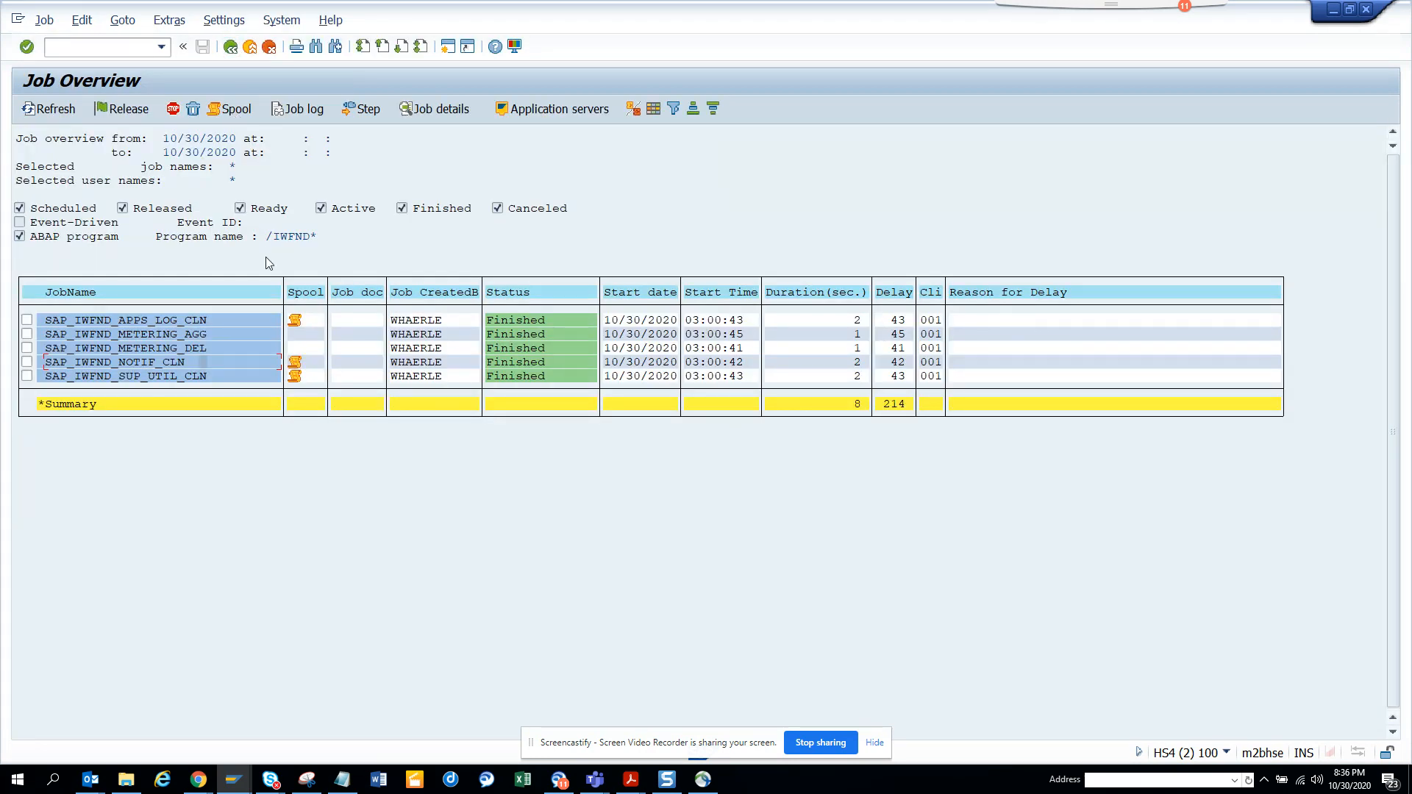
pyautogui.click(183, 46)
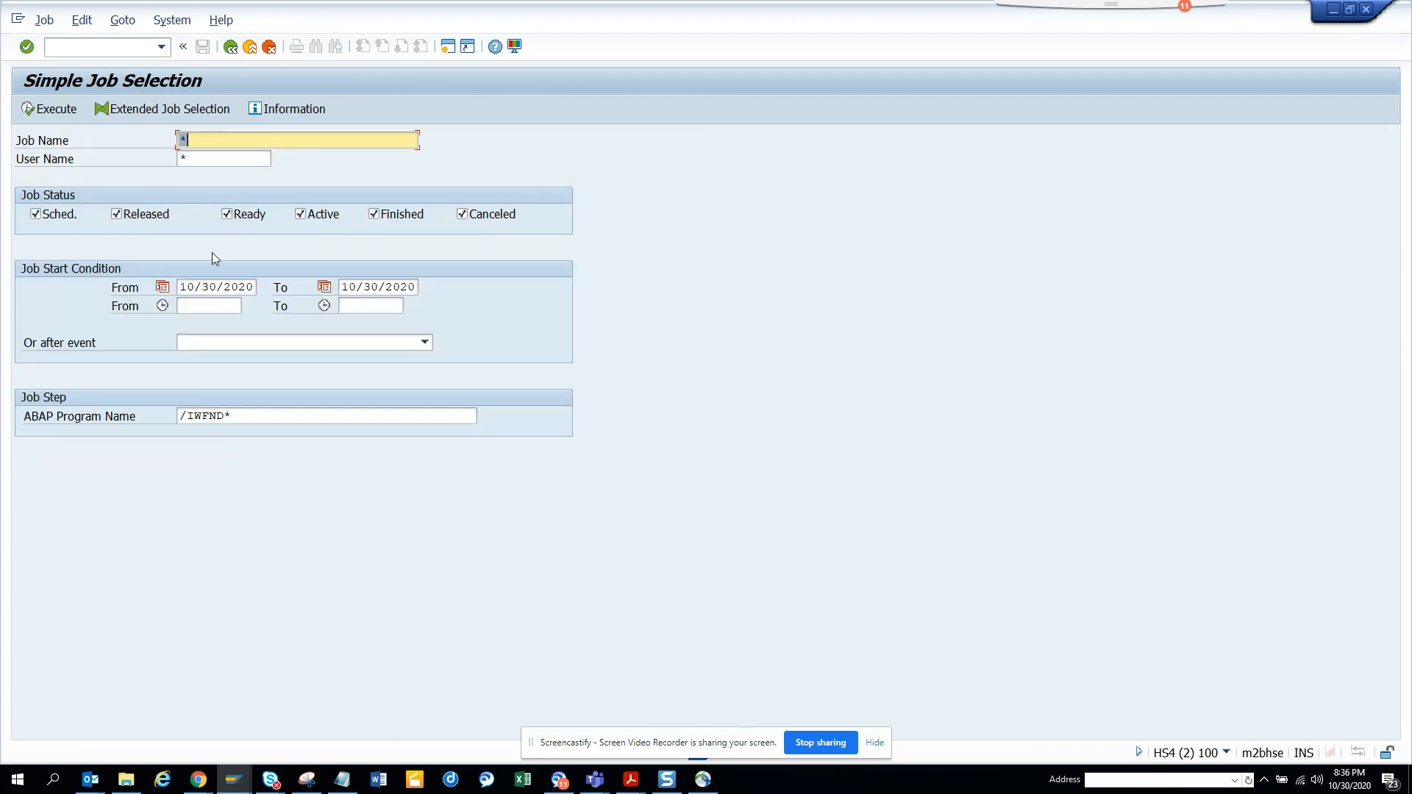
pyautogui.click(48, 109)
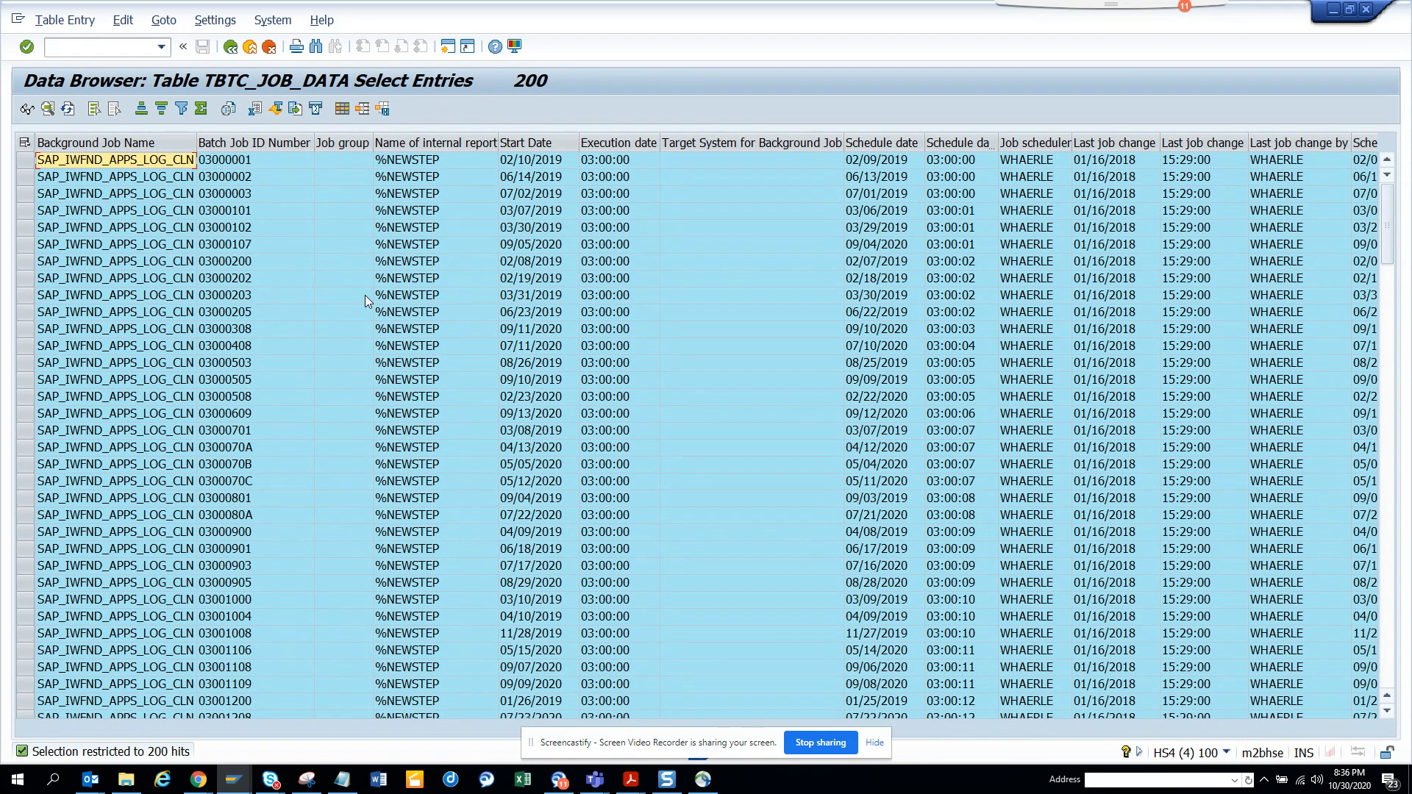
pyautogui.moveTo(804, 569)
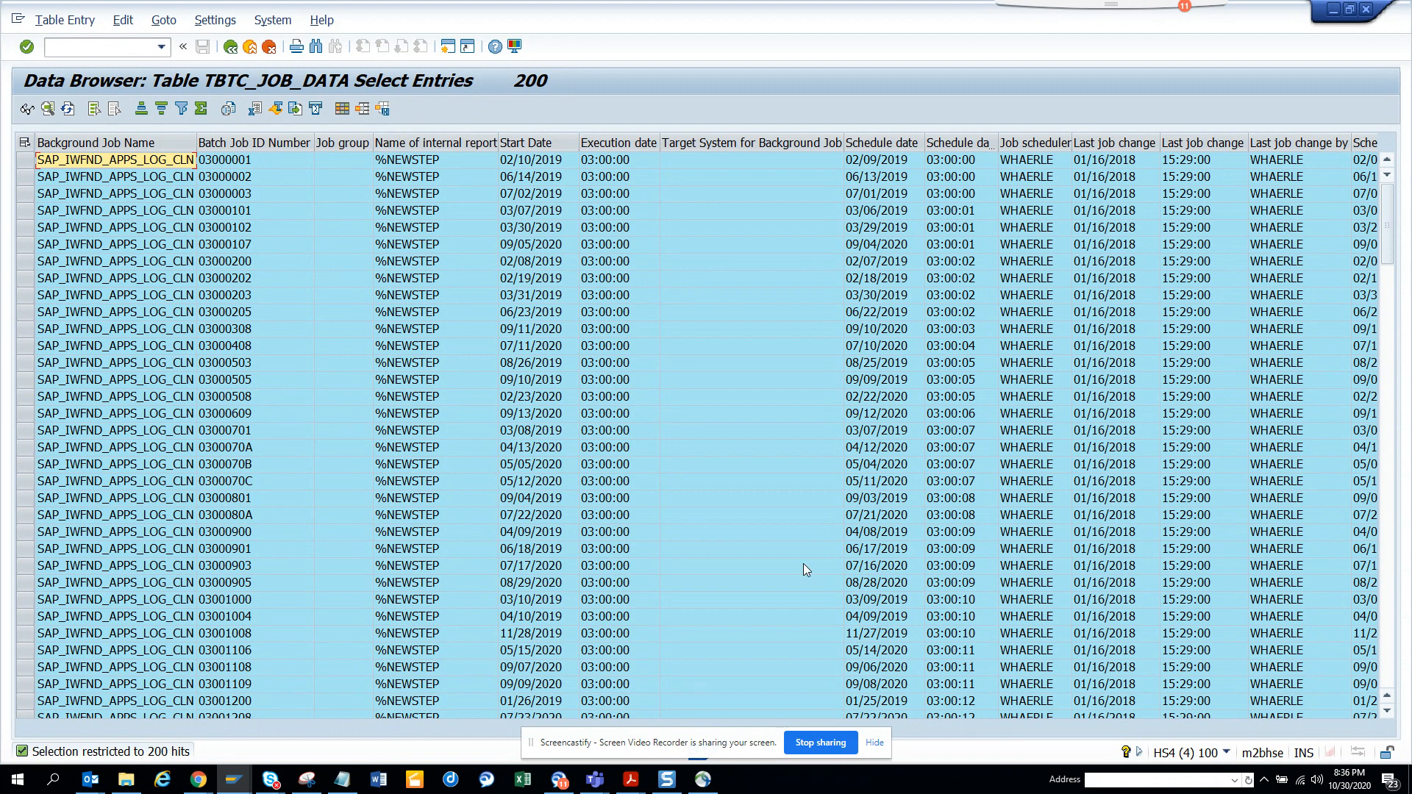
pyautogui.moveTo(838, 631)
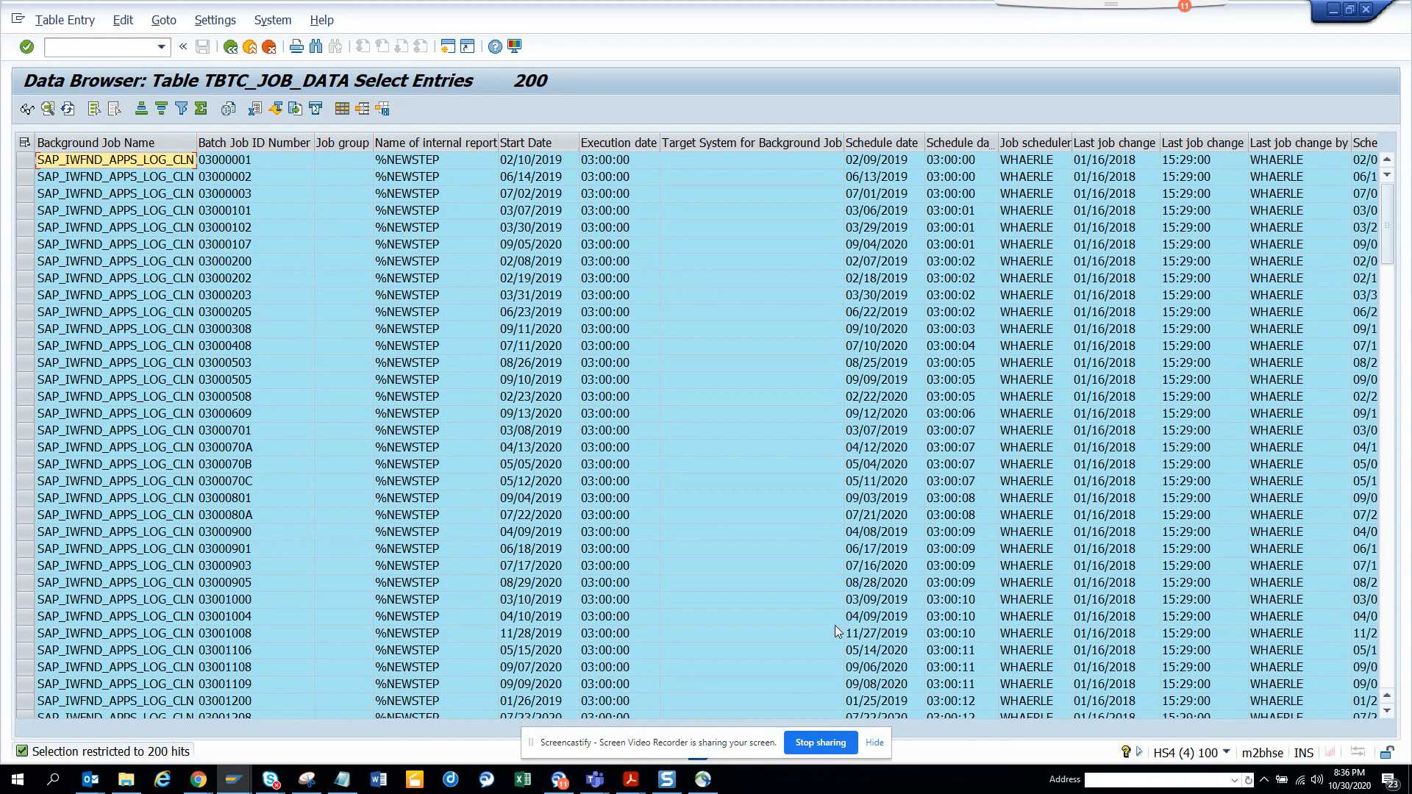